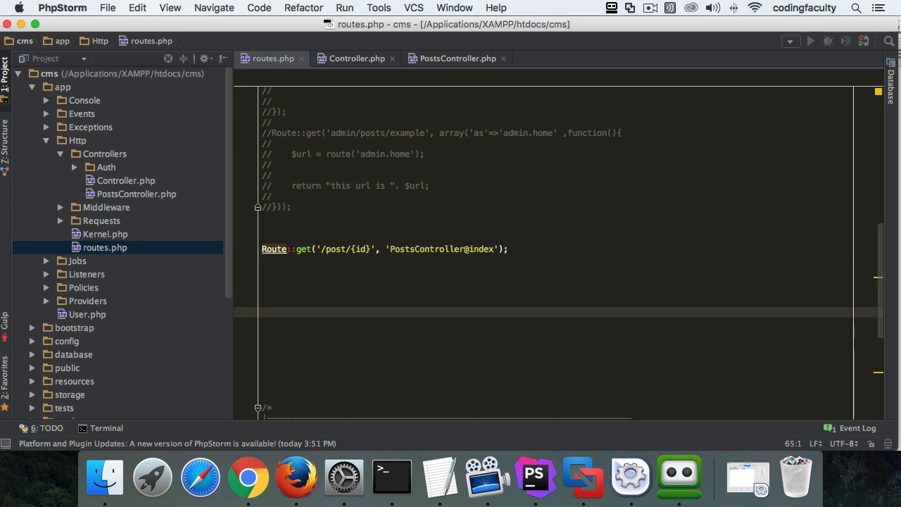
{"action": "mouse_move", "coordinate": [104, 476]}
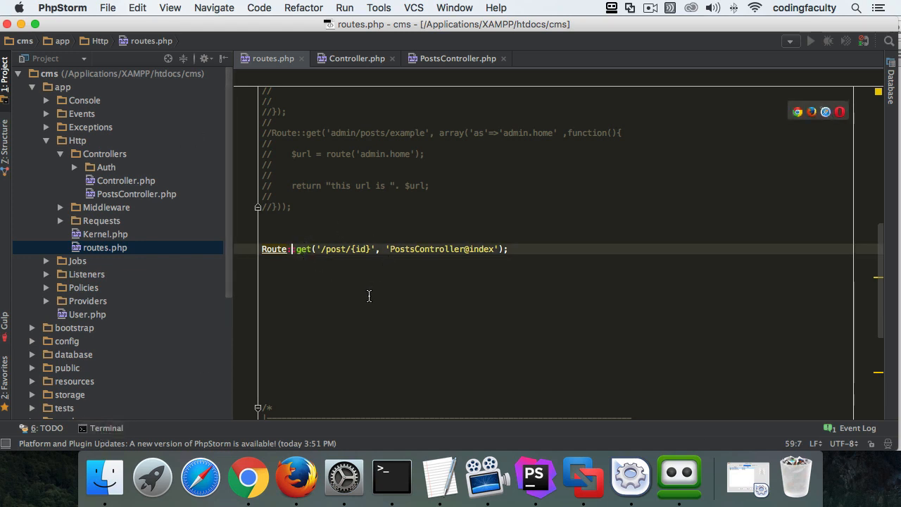
{"action": "mouse_move", "coordinate": [425, 224]}
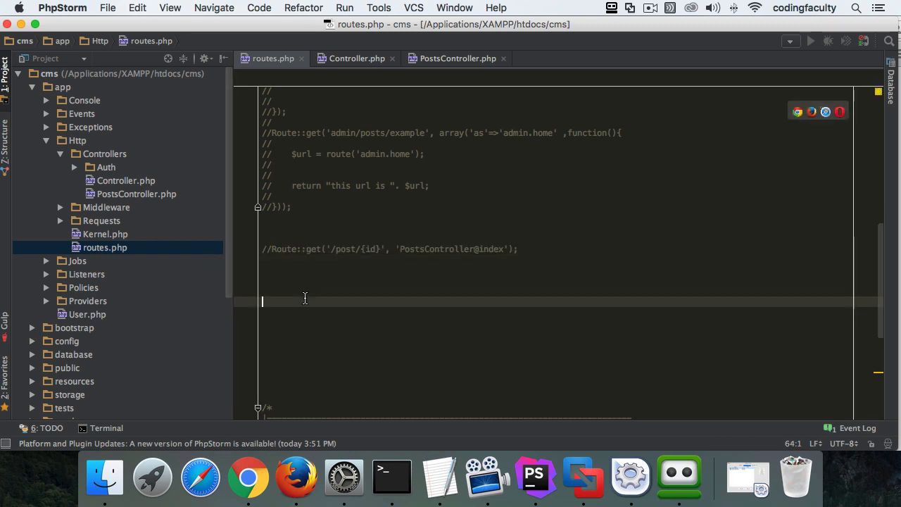
Write Route::resource('posts', 'PostsController'); below the commented-out line in routes.php
{"action": "type", "text": "Route"}
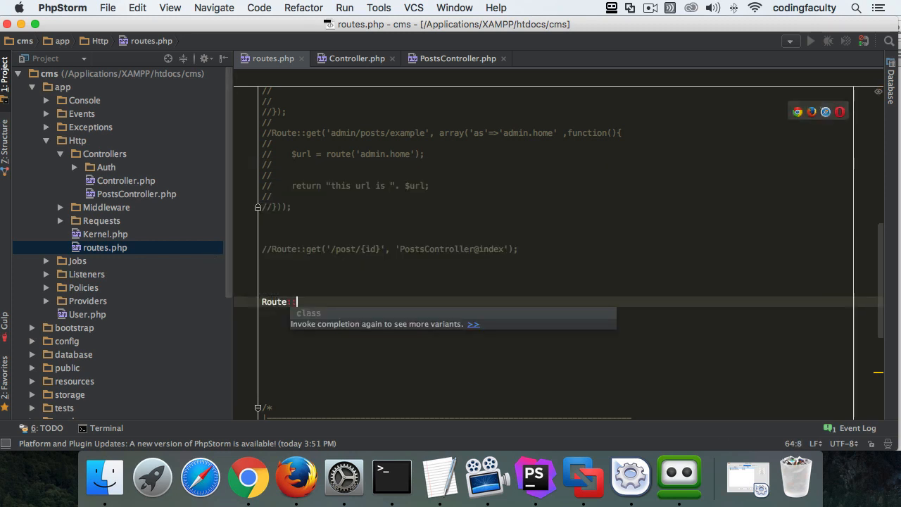
{"action": "type", "text": "::resource"}
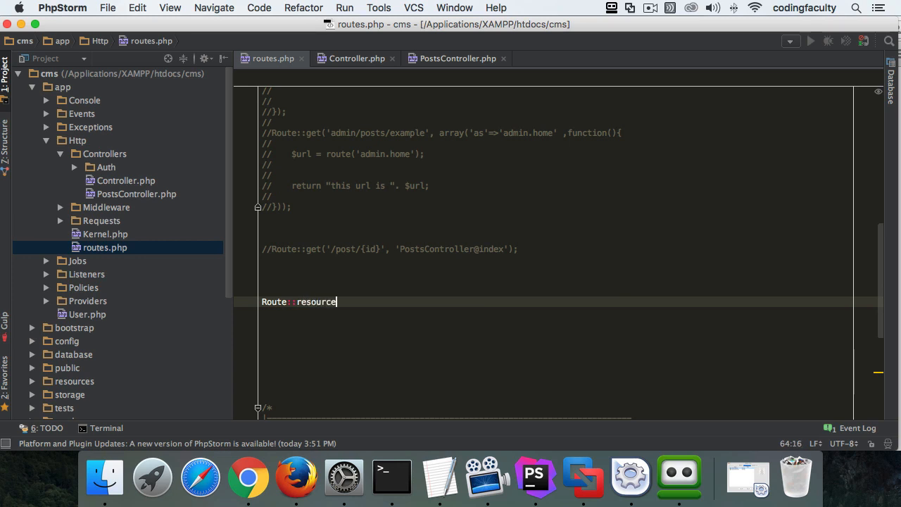
{"action": "type", "text": "();"}
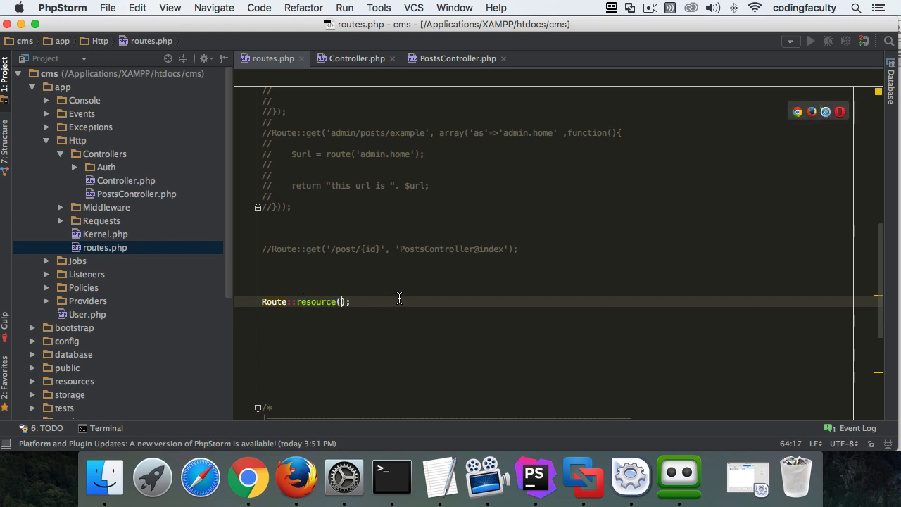
{"action": "mouse_move", "coordinate": [519, 270]}
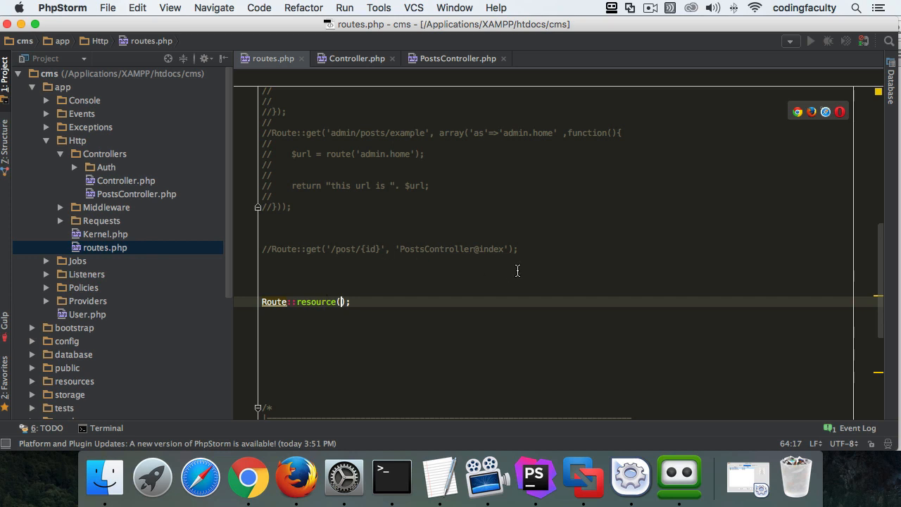
{"action": "type", "text": "'"}
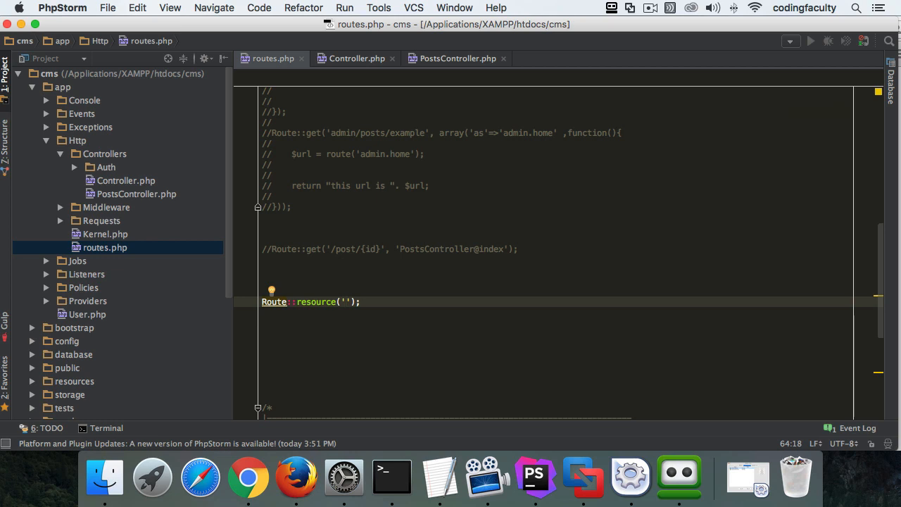
{"action": "type", "text": "post"}
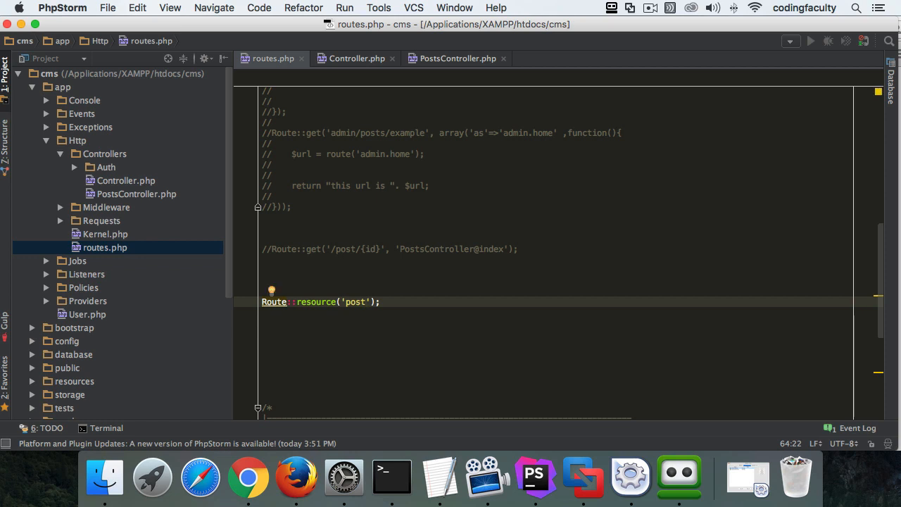
{"action": "type", "text": "s"}
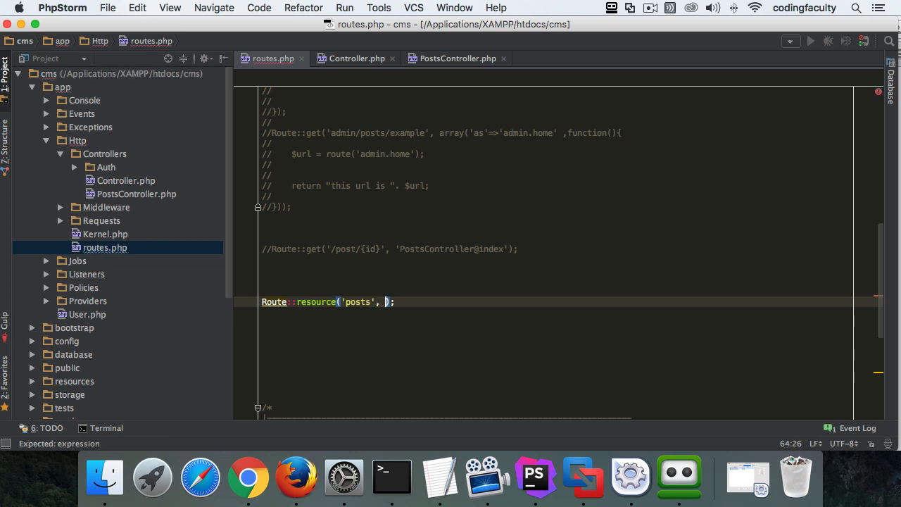
{"action": "type", "text": "''"}
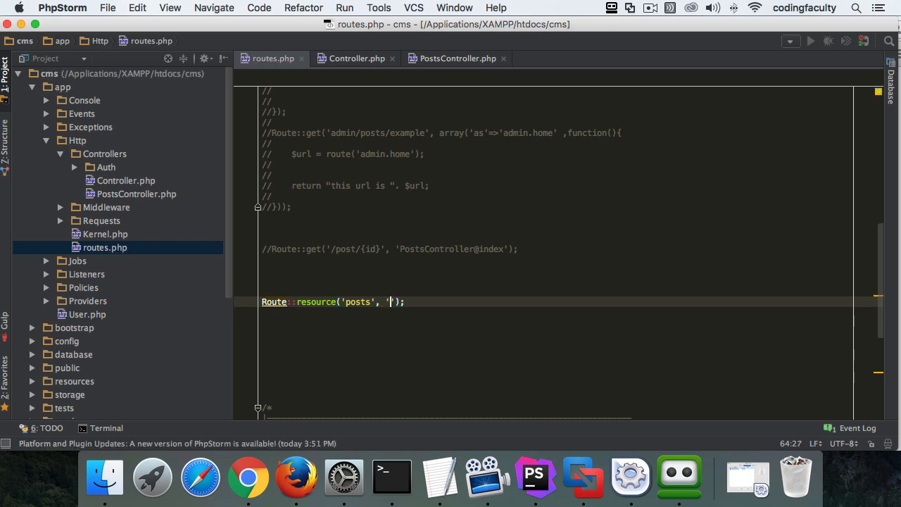
{"action": "type", "text": "PostsCOntro"}
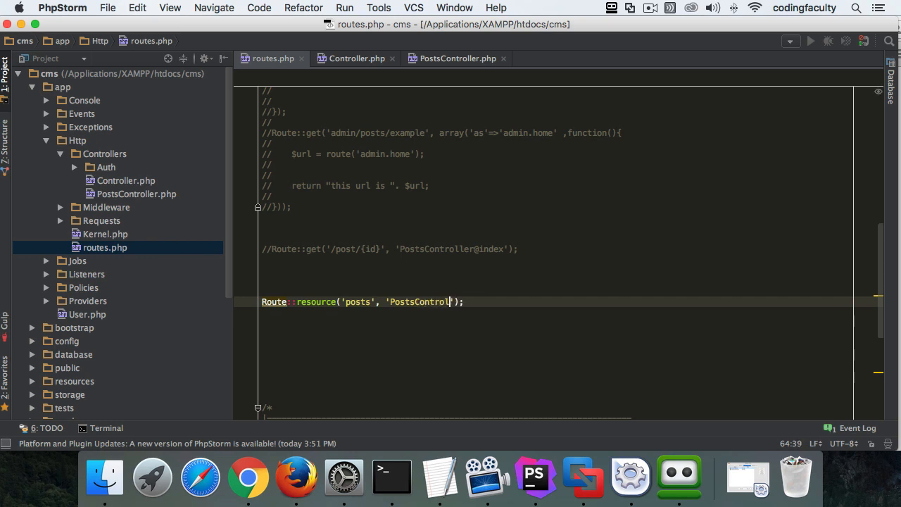
{"action": "type", "text": "ler"}
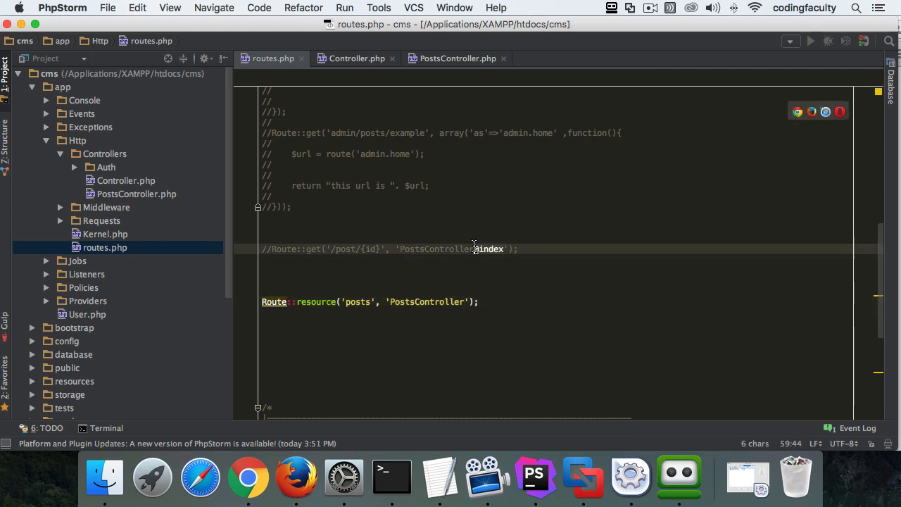
{"action": "mouse_move", "coordinate": [478, 285]}
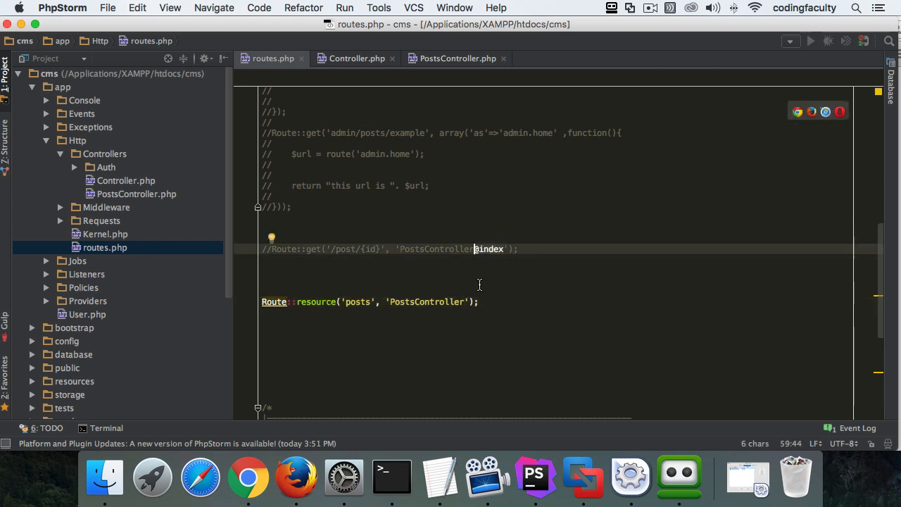
{"action": "mouse_move", "coordinate": [476, 248]}
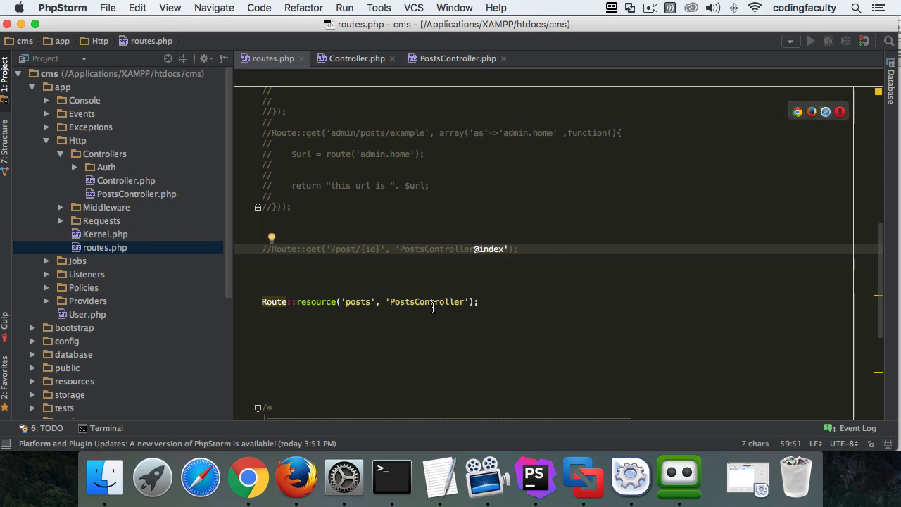
{"action": "mouse_move", "coordinate": [501, 248]}
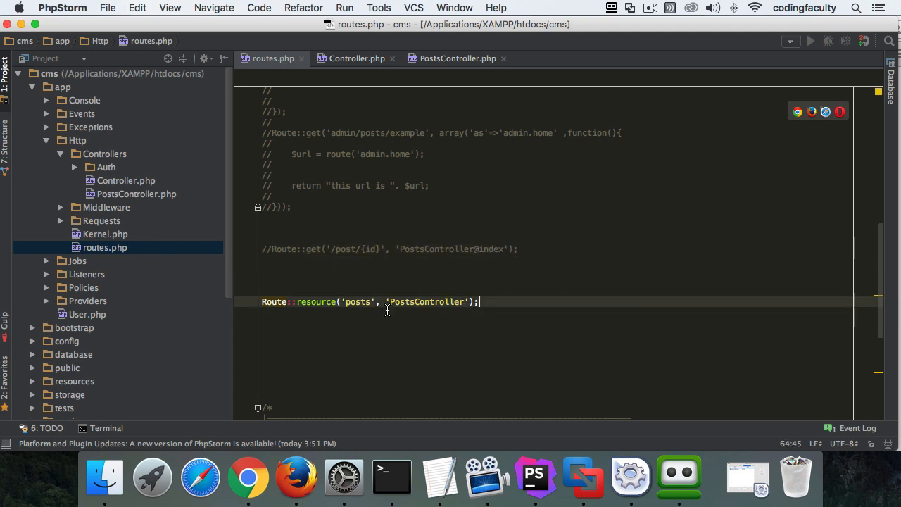
{"action": "mouse_move", "coordinate": [110, 422]}
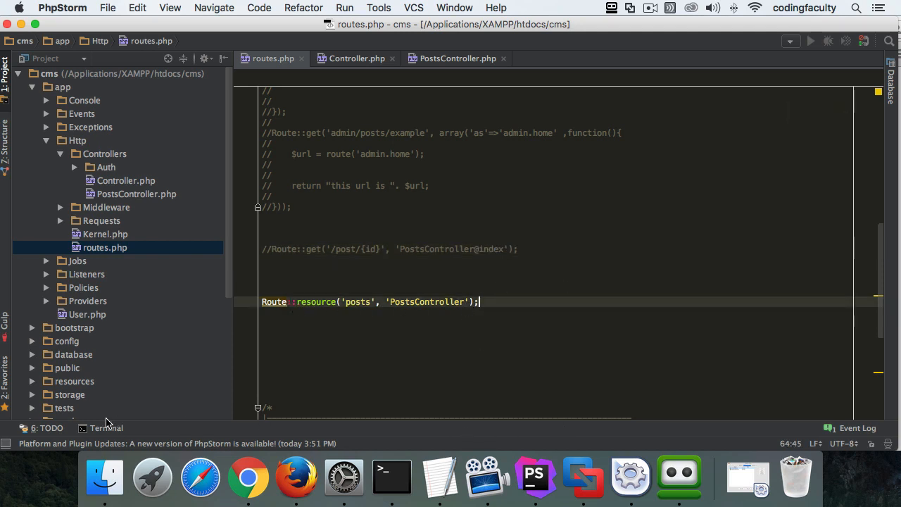
Run php artisan route:list in the integrated terminal to list the posts resource routes
{"action": "left_click", "coordinate": [107, 428]}
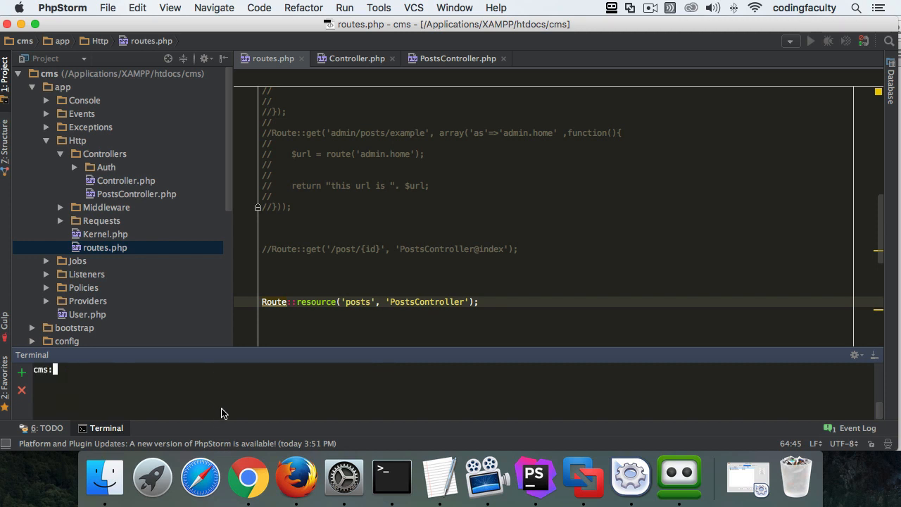
{"action": "type", "text": "php ar"}
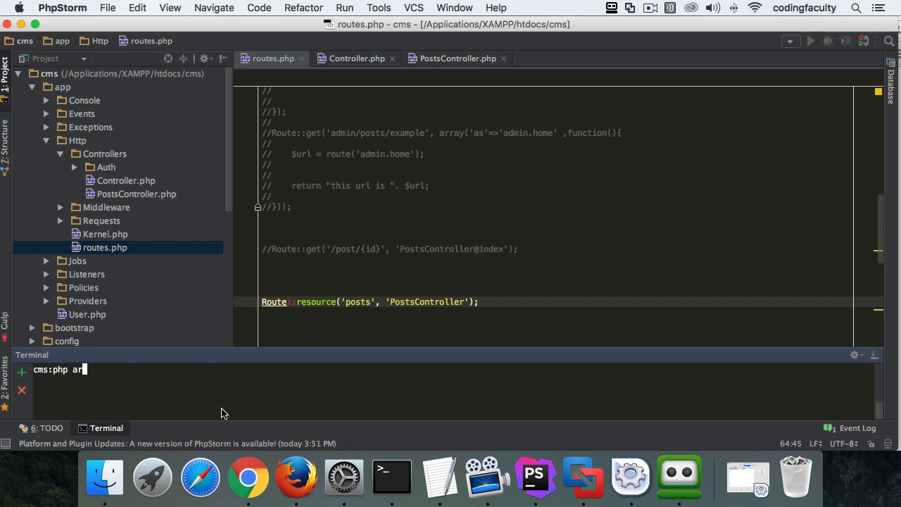
{"action": "type", "text": "tisan"}
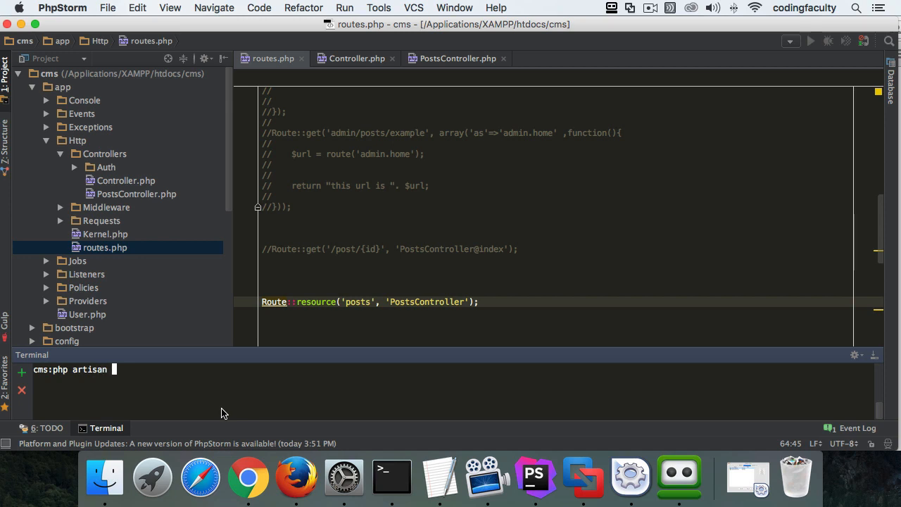
{"action": "type", "text": "route"}
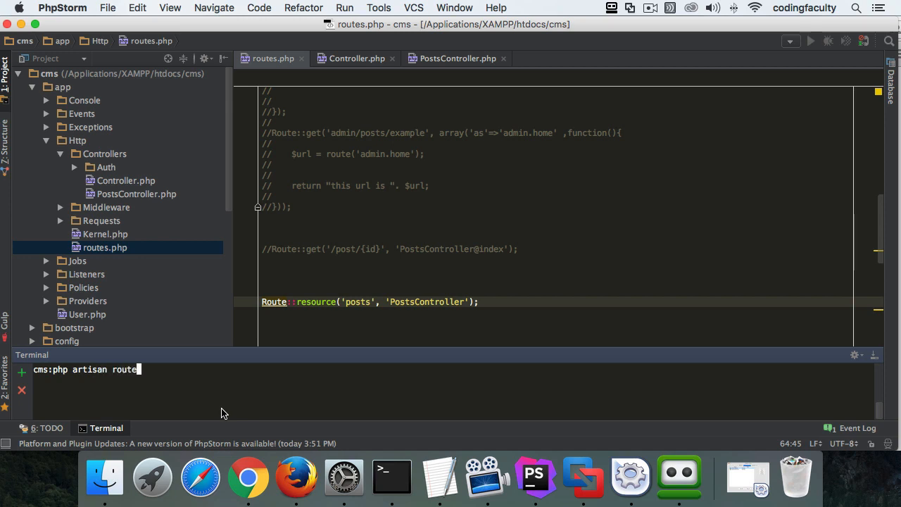
{"action": "type", "text": ":"}
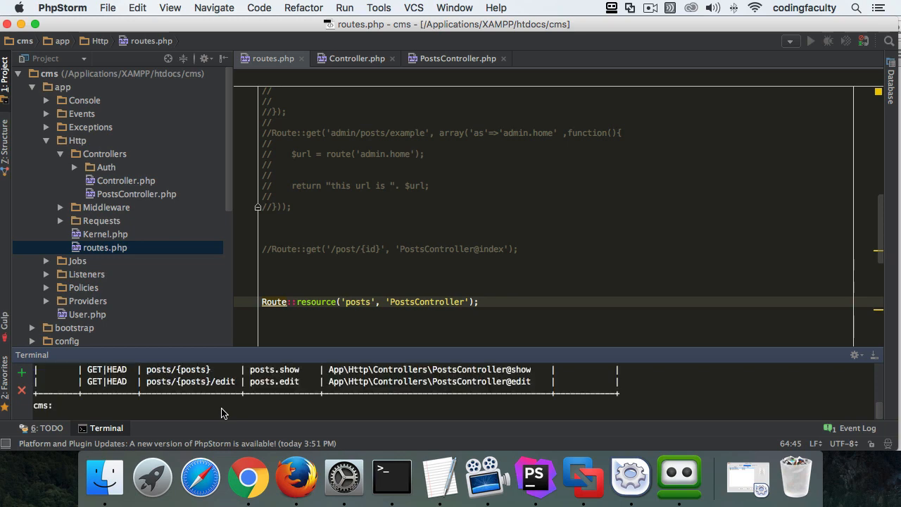
{"action": "mouse_move", "coordinate": [218, 352]}
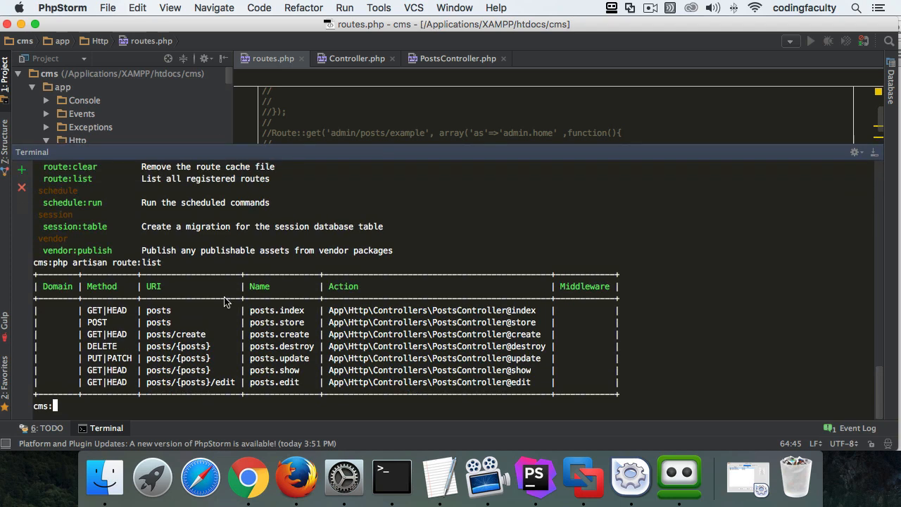
{"action": "mouse_move", "coordinate": [149, 319]}
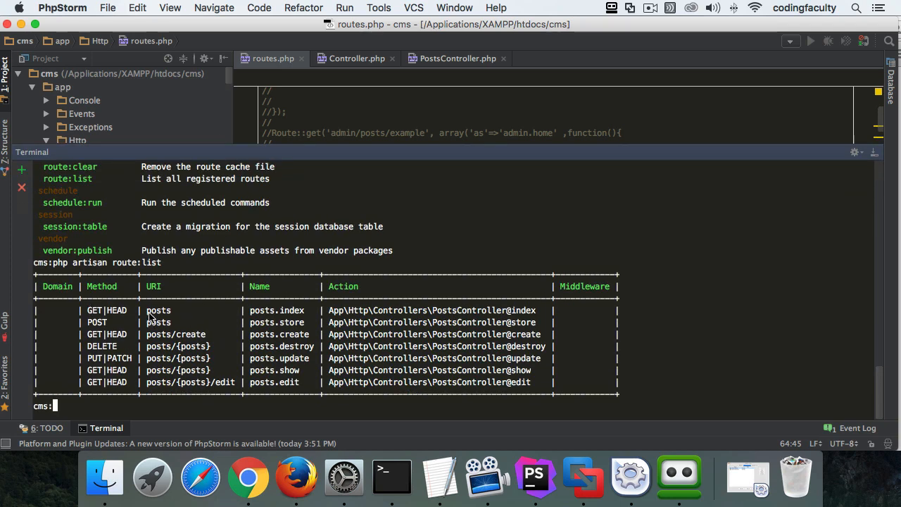
{"action": "mouse_move", "coordinate": [280, 154]}
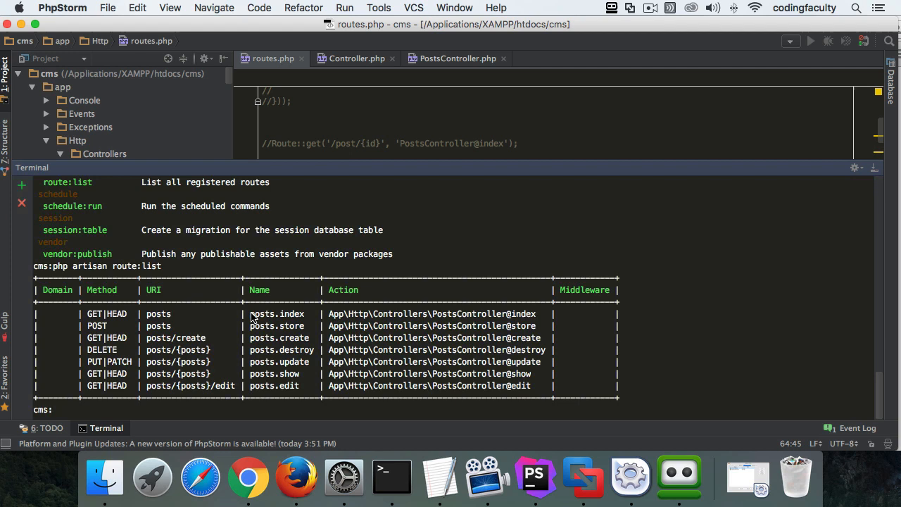
{"action": "mouse_move", "coordinate": [267, 331]}
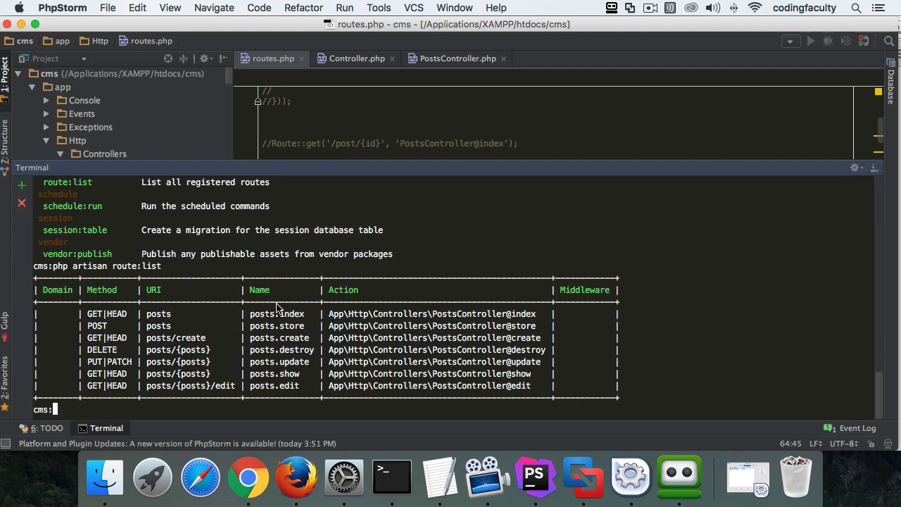
{"action": "mouse_move", "coordinate": [285, 344]}
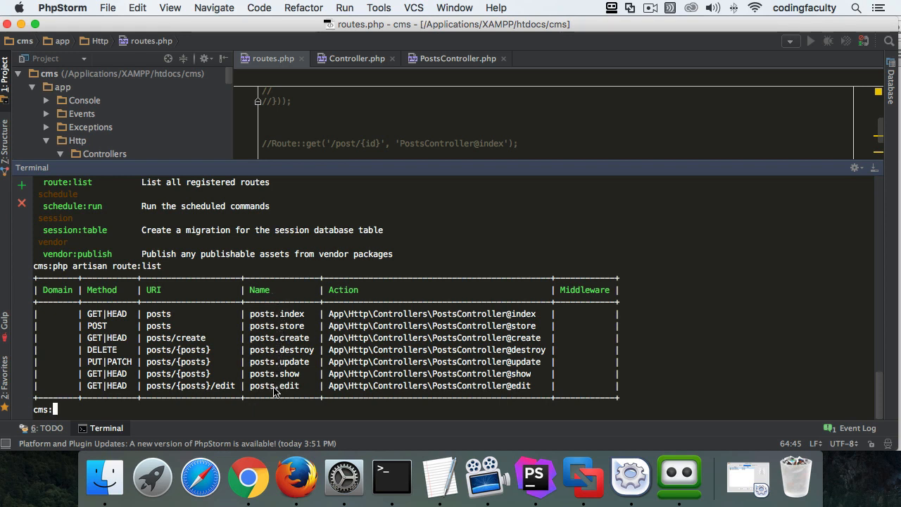
{"action": "mouse_move", "coordinate": [262, 301]}
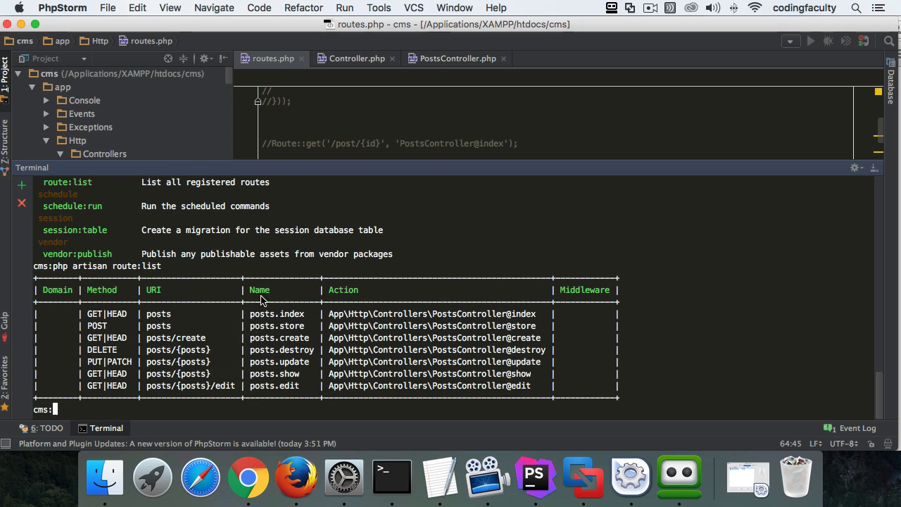
{"action": "mouse_move", "coordinate": [111, 296]}
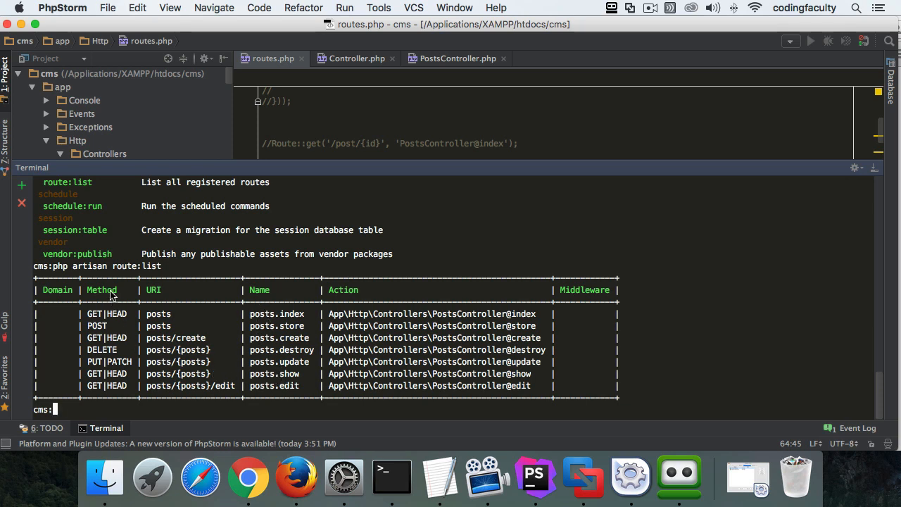
{"action": "mouse_move", "coordinate": [120, 330]}
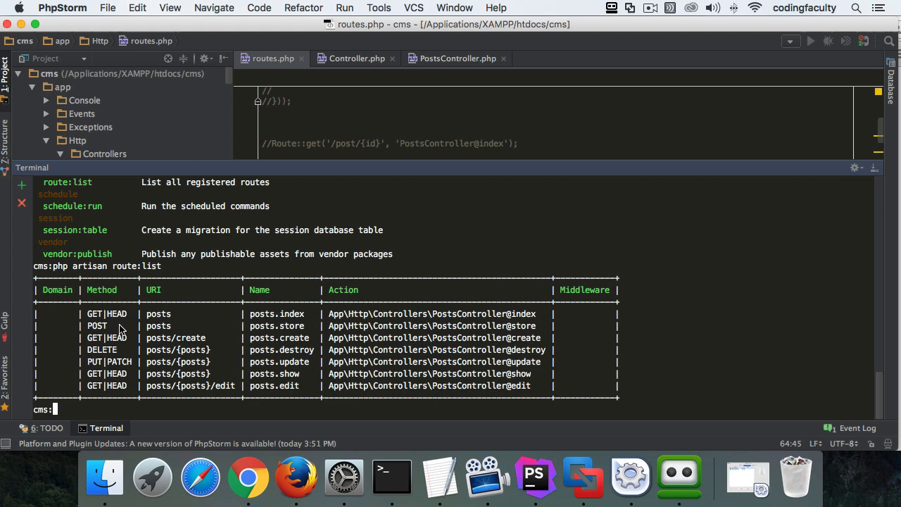
{"action": "mouse_move", "coordinate": [206, 345]}
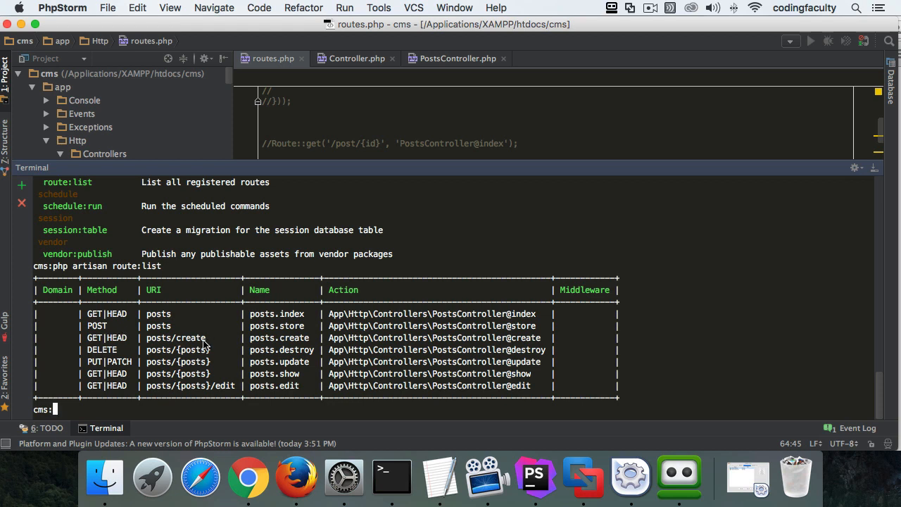
{"action": "mouse_move", "coordinate": [88, 345]}
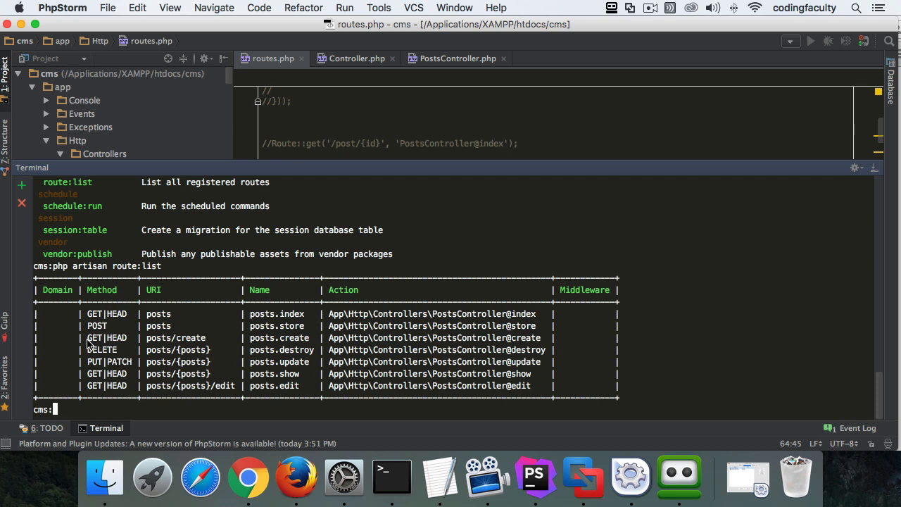
{"action": "mouse_move", "coordinate": [180, 354]}
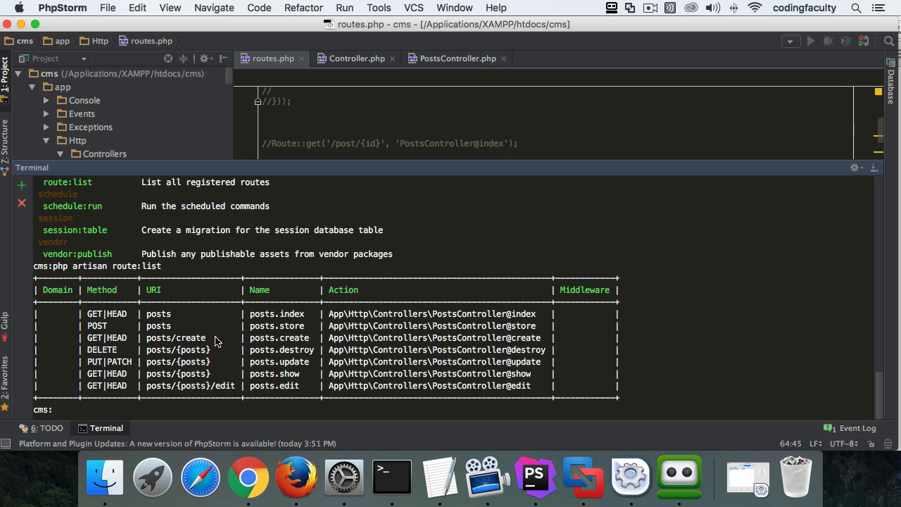
{"action": "mouse_move", "coordinate": [236, 359]}
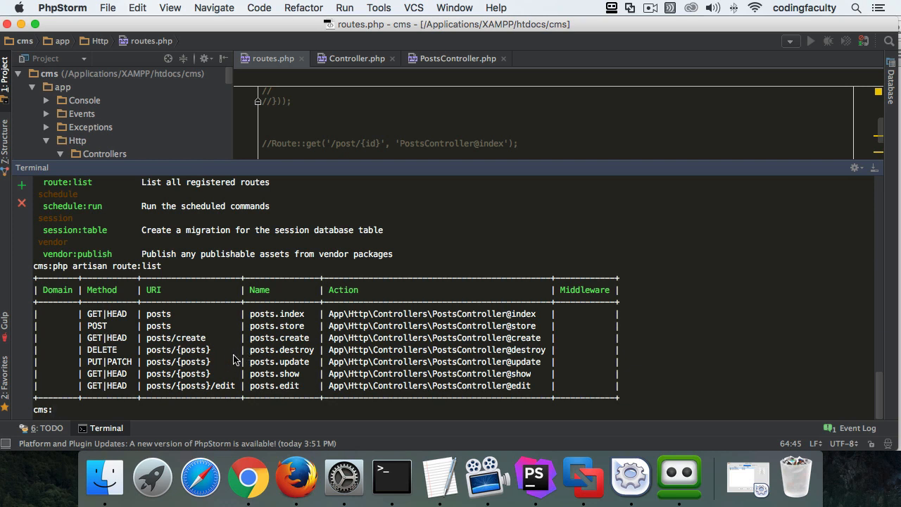
{"action": "mouse_move", "coordinate": [302, 349]}
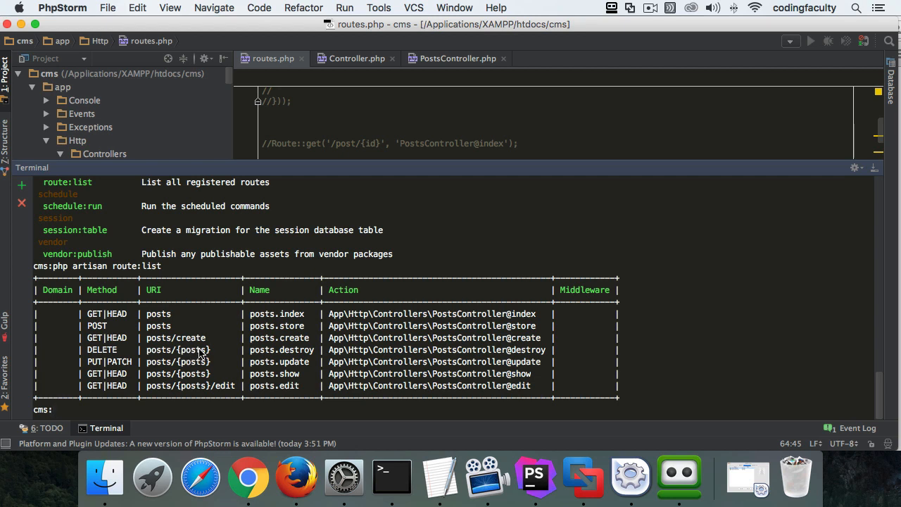
{"action": "mouse_move", "coordinate": [127, 352]}
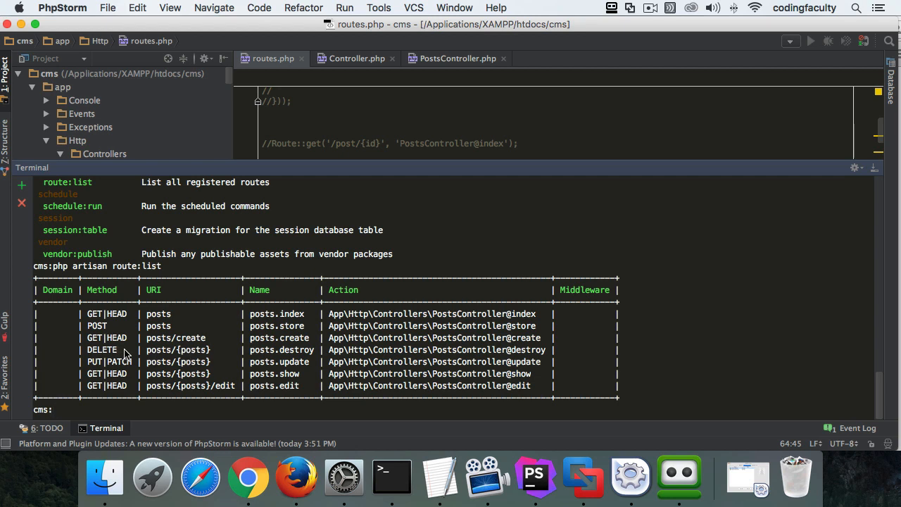
{"action": "mouse_move", "coordinate": [91, 349]}
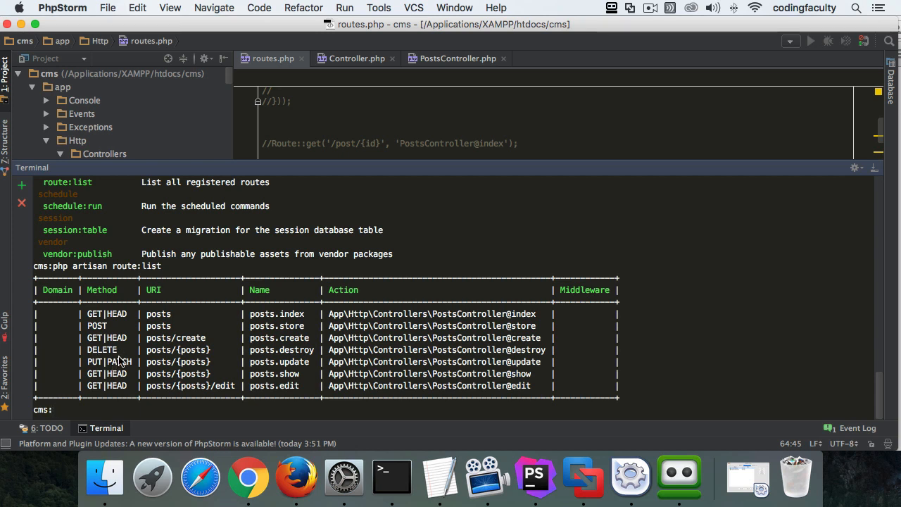
{"action": "mouse_move", "coordinate": [118, 358]}
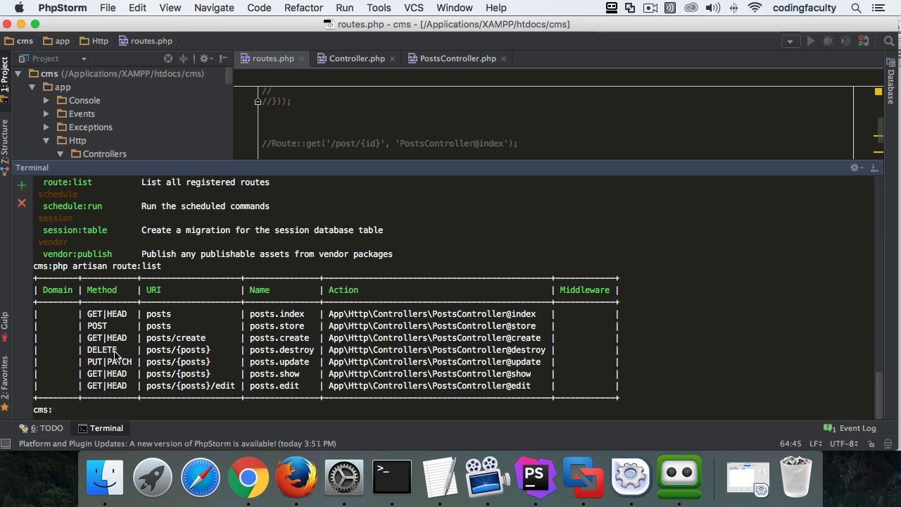
{"action": "mouse_move", "coordinate": [218, 366]}
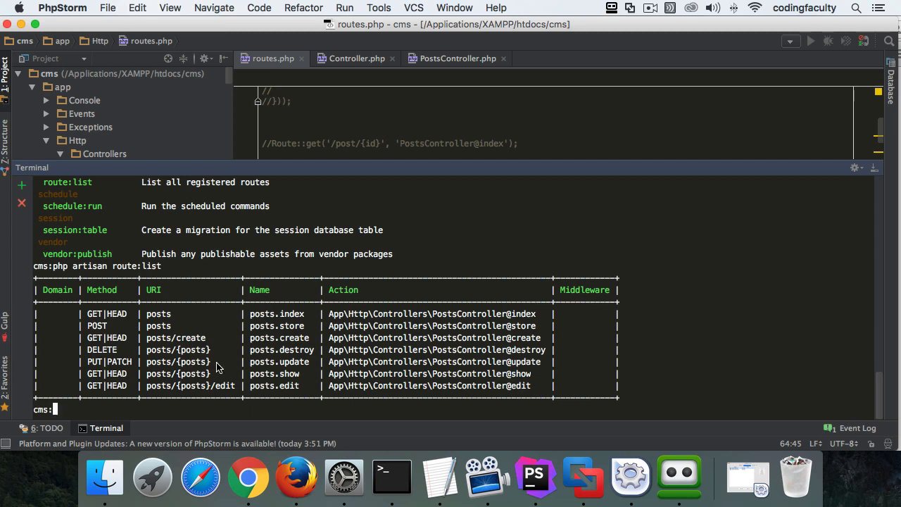
{"action": "mouse_move", "coordinate": [186, 380]}
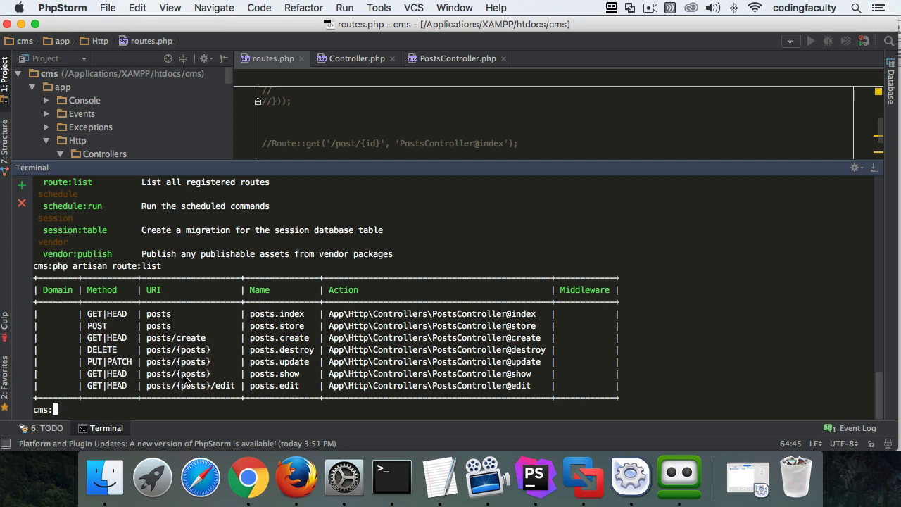
{"action": "mouse_move", "coordinate": [307, 366]}
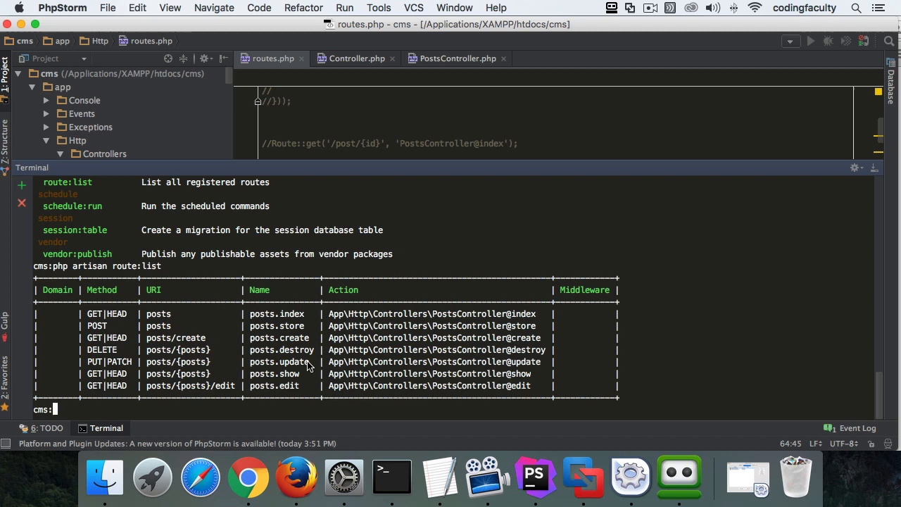
{"action": "mouse_move", "coordinate": [109, 368]}
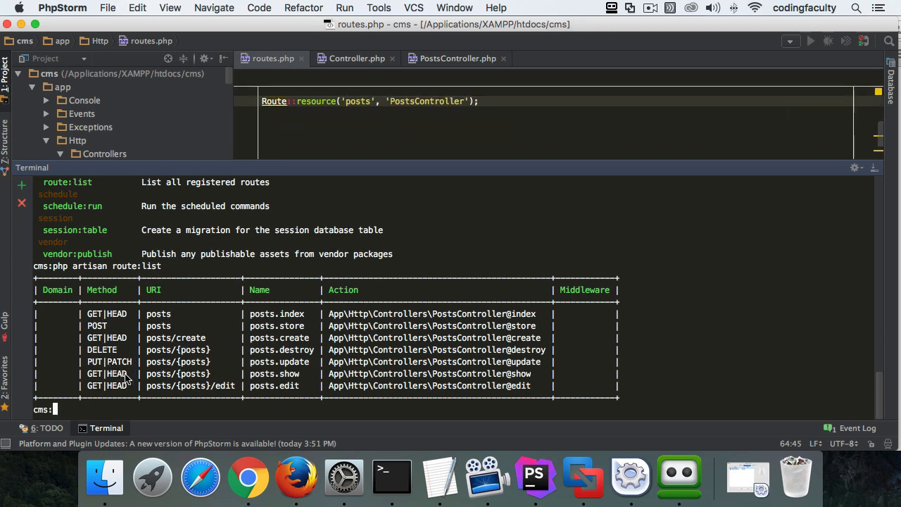
{"action": "mouse_move", "coordinate": [253, 378]}
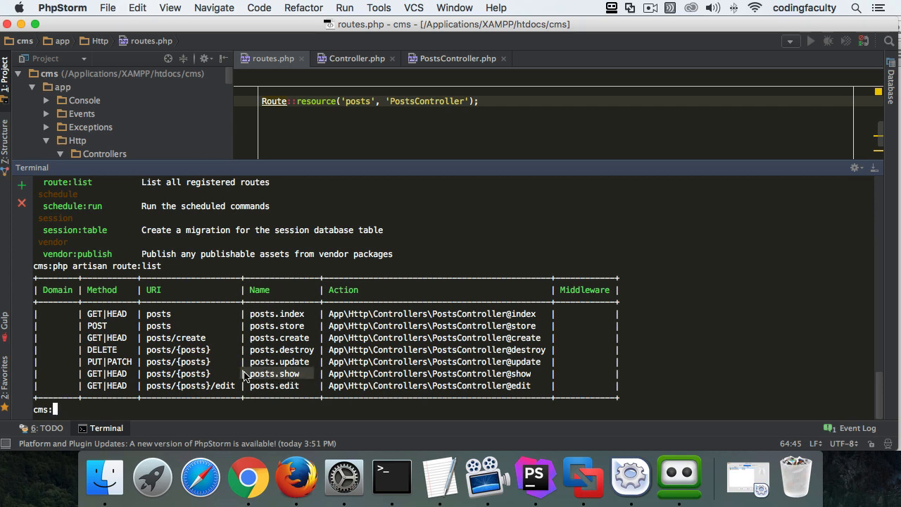
{"action": "mouse_move", "coordinate": [303, 393]}
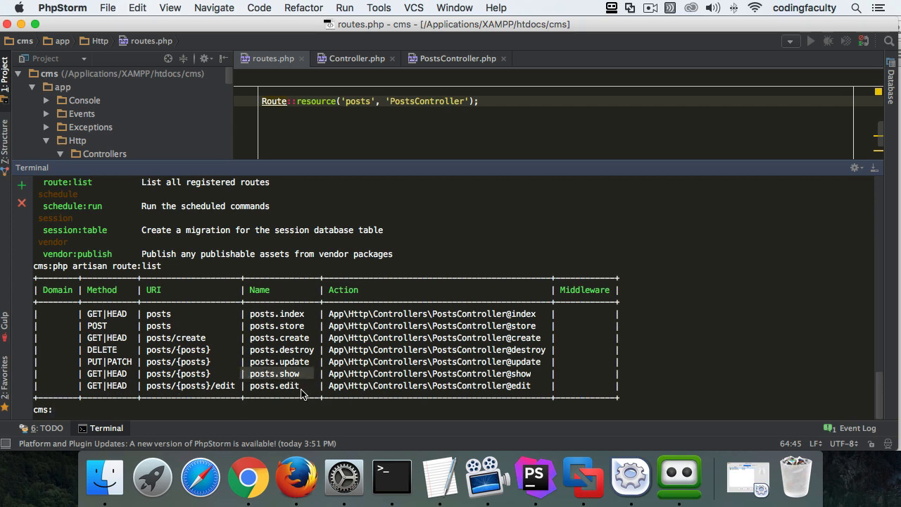
{"action": "mouse_move", "coordinate": [273, 386]}
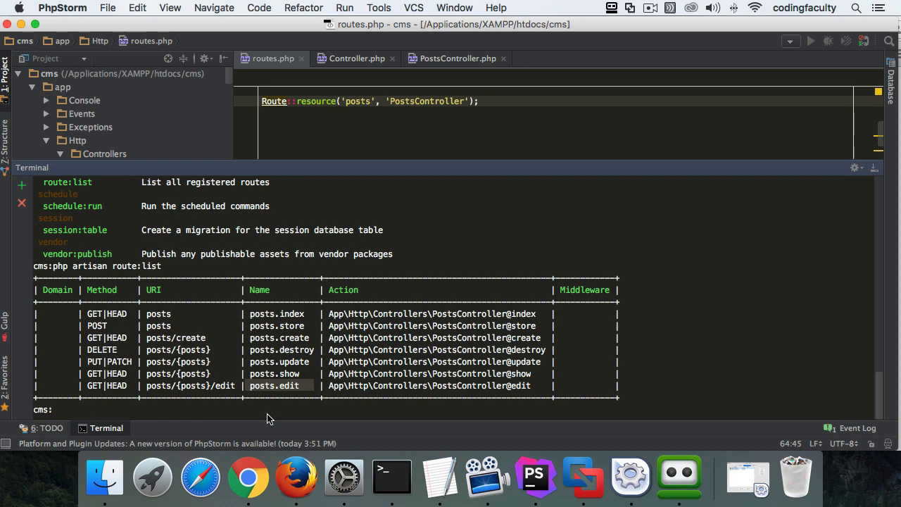
{"action": "mouse_move", "coordinate": [425, 158]}
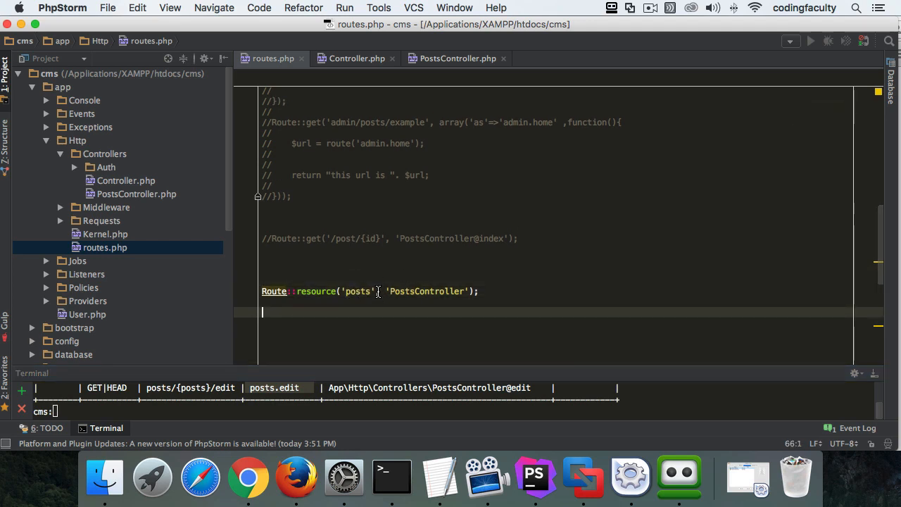
Scroll routes.php so the Route::resource posts line is back in view
{"action": "scroll", "scroll_direction": "up", "scroll_amount": 3}
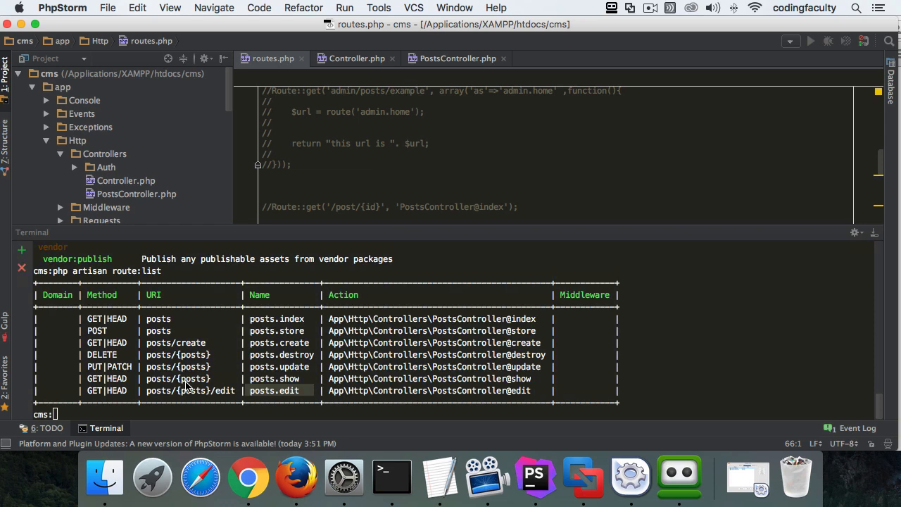
{"action": "mouse_move", "coordinate": [444, 151]}
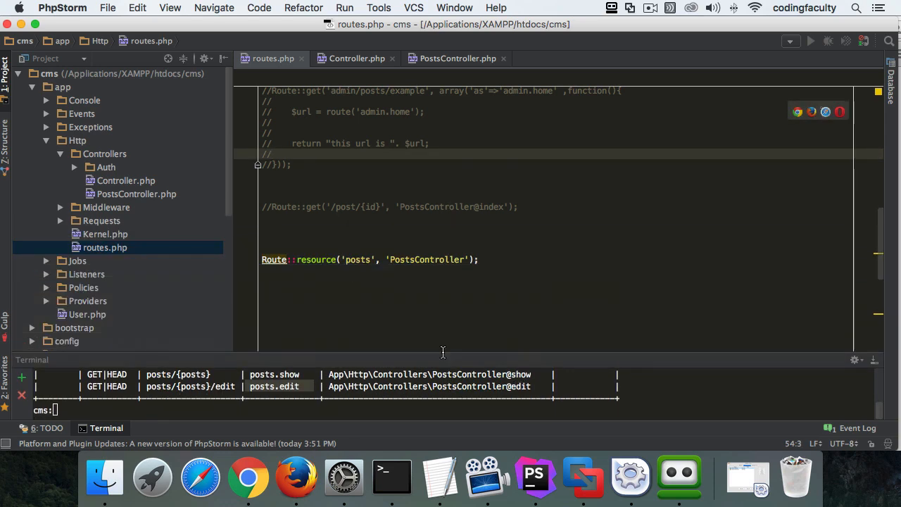
In PostsController show($id), return "this is the show method yayyyyy"; and save
{"action": "left_click", "coordinate": [456, 59]}
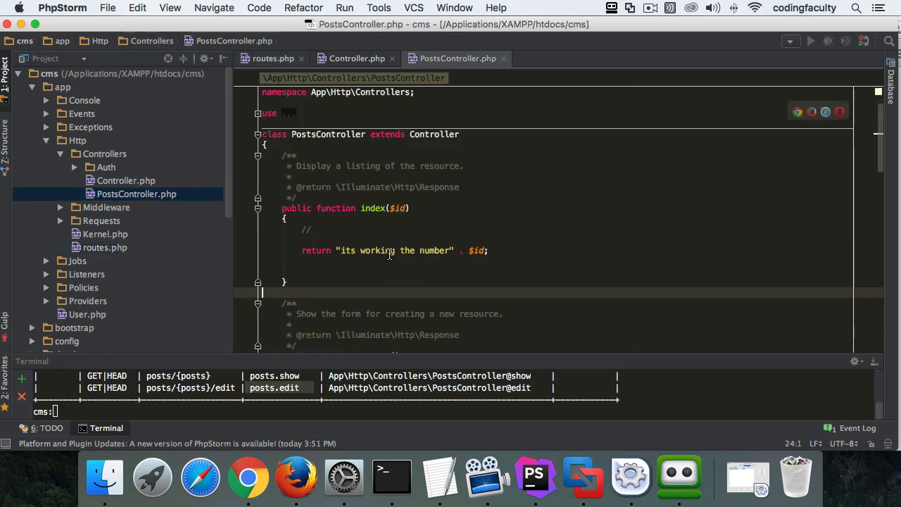
{"action": "scroll", "scroll_direction": "down", "scroll_amount": 3}
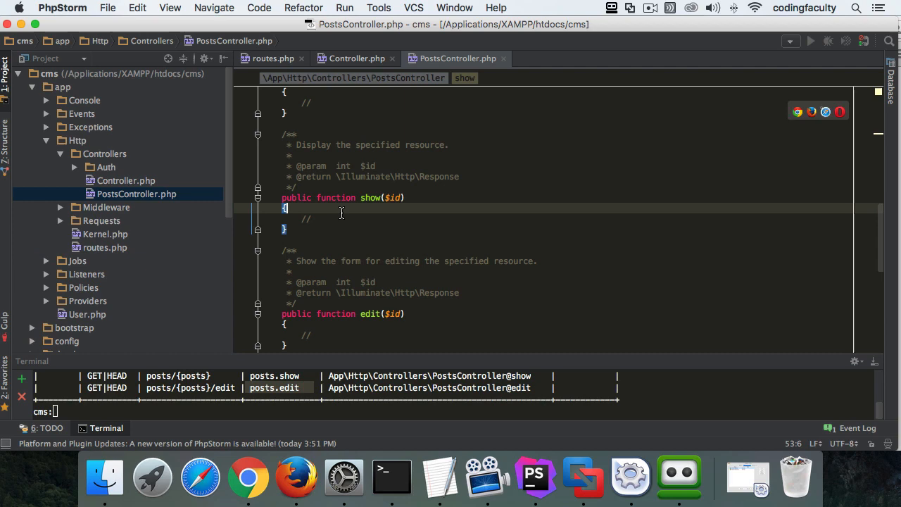
{"action": "key", "text": "Return"}
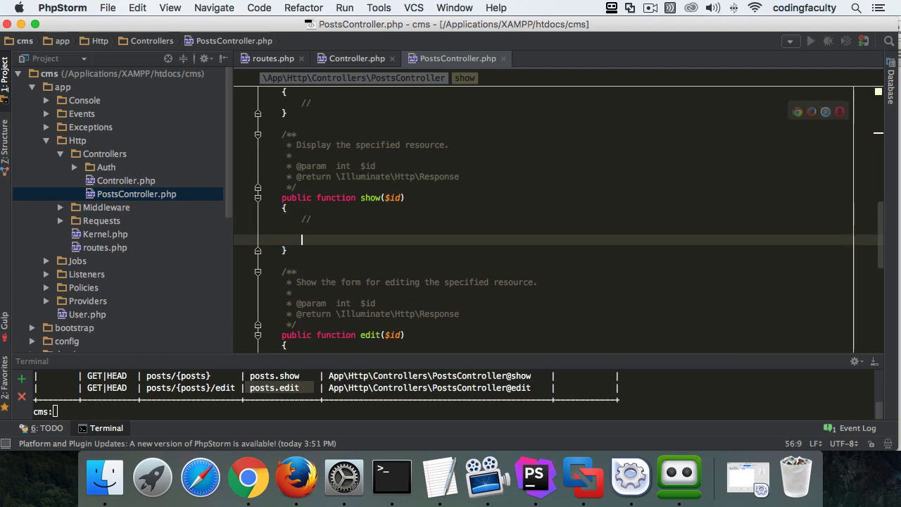
{"action": "type", "text": "return \"\""}
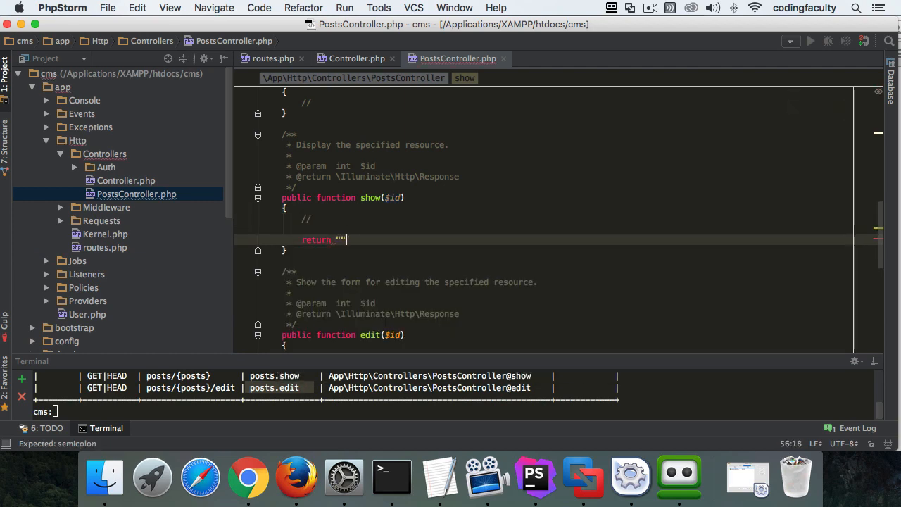
{"action": "type", "text": "this is t"}
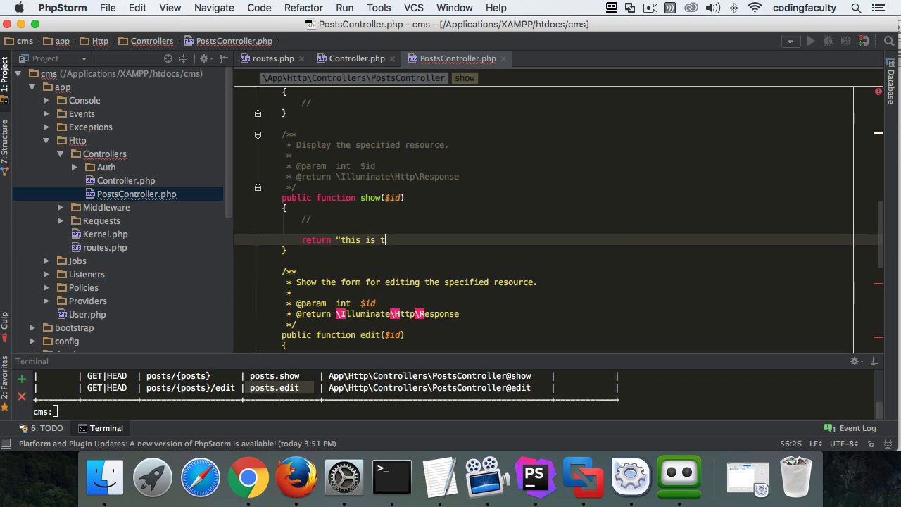
{"action": "type", "text": "he show met"}
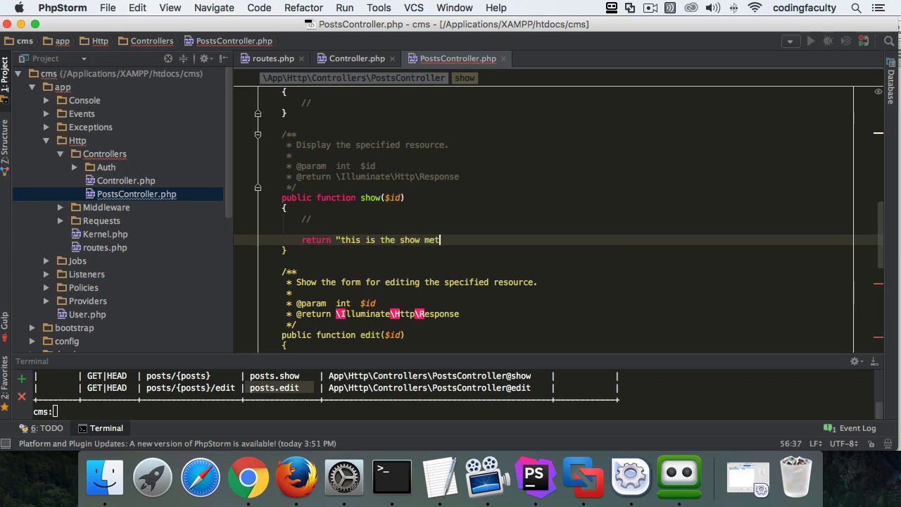
{"action": "type", "text": "hos"}
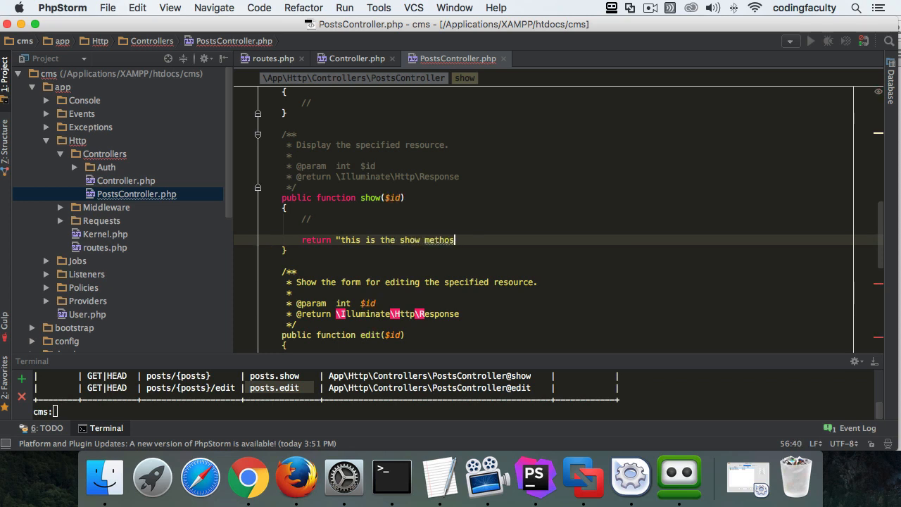
{"action": "type", "text": "yayyyyy"}
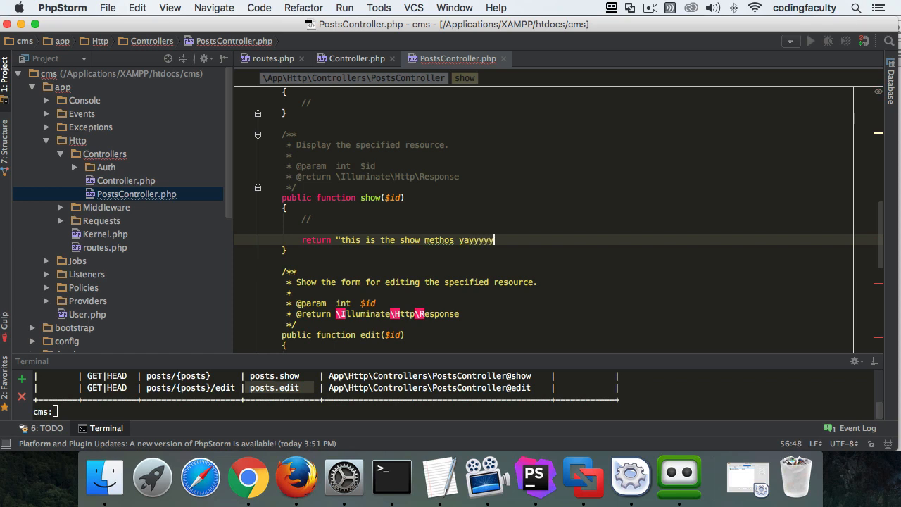
{"action": "key", "text": "backspace"}
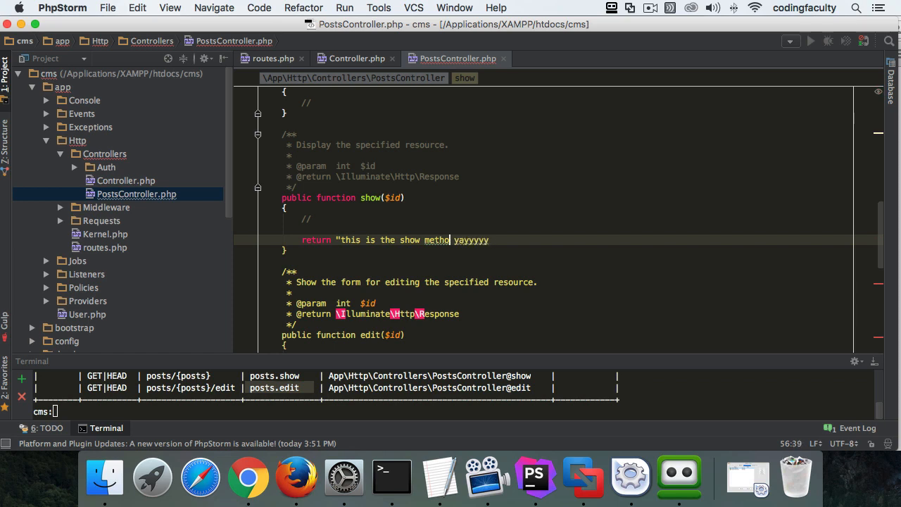
{"action": "type", "text": "d"}
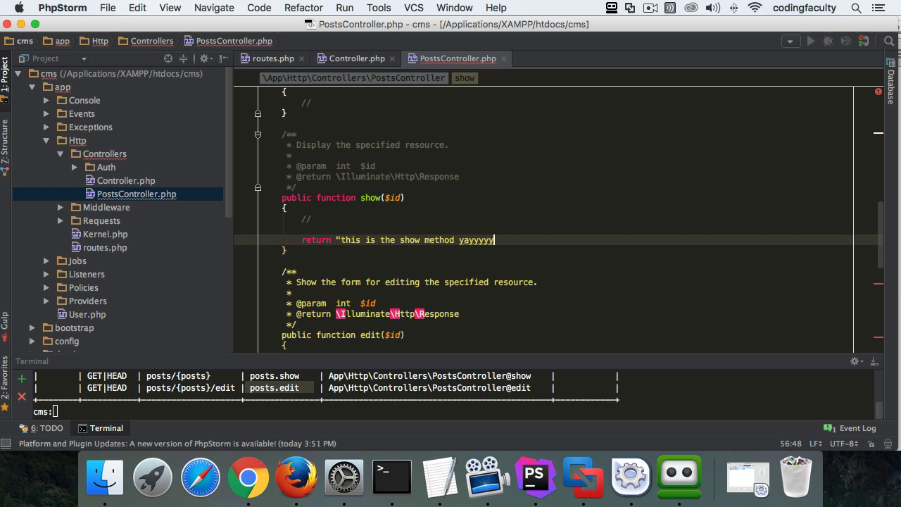
{"action": "type", "text": ";"}
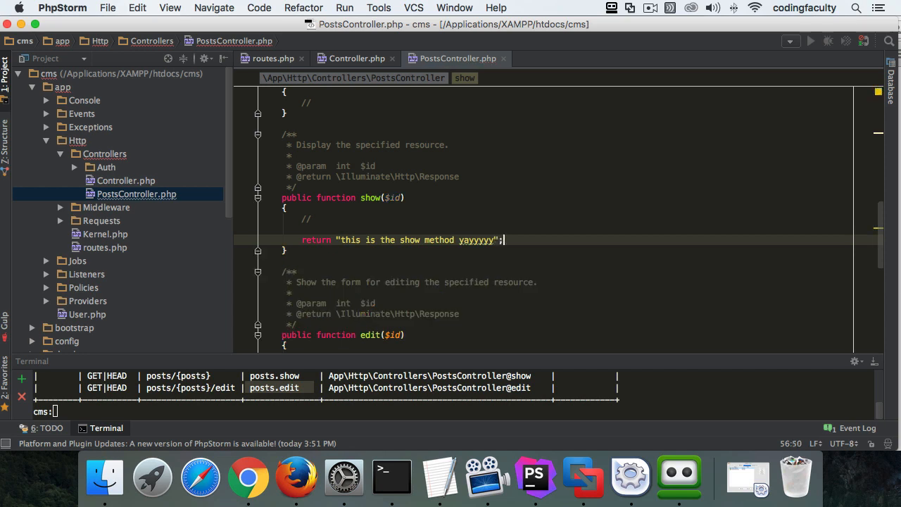
{"action": "left_click", "coordinate": [303, 228]}
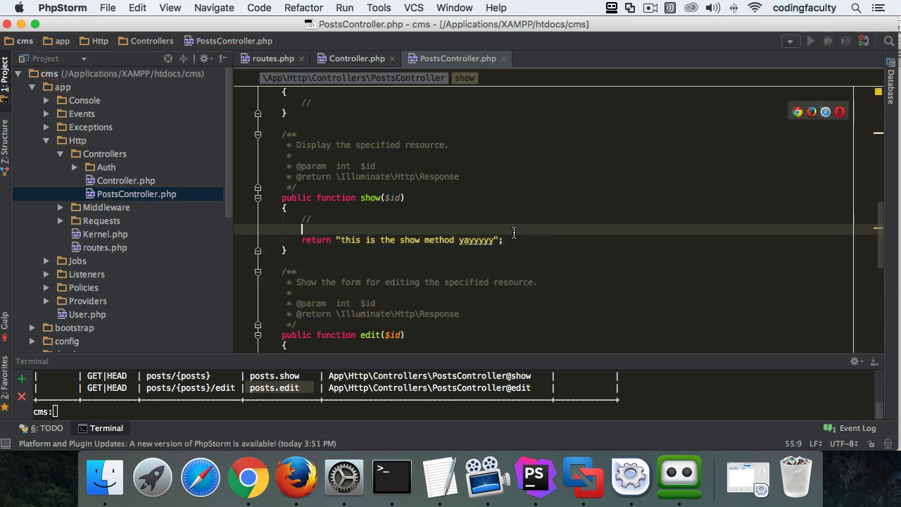
{"action": "mouse_move", "coordinate": [405, 214]}
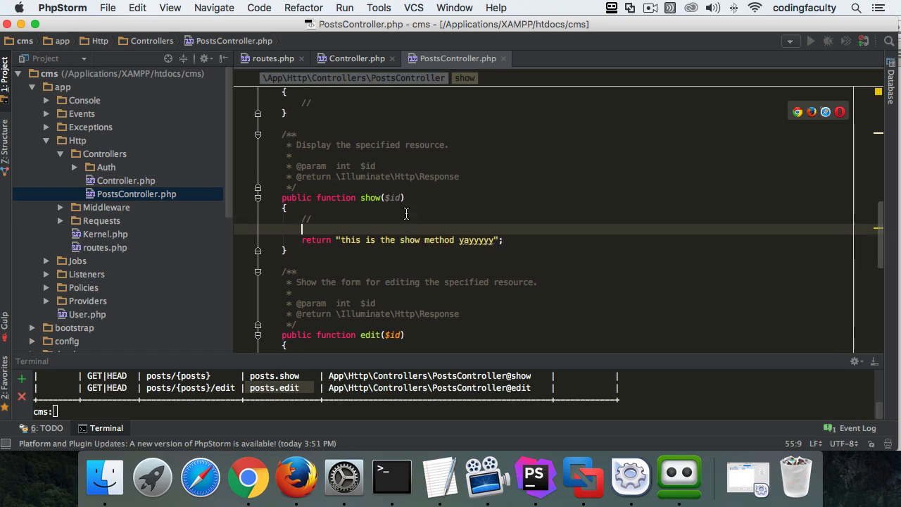
{"action": "scroll", "scroll_direction": "up", "scroll_amount": 3}
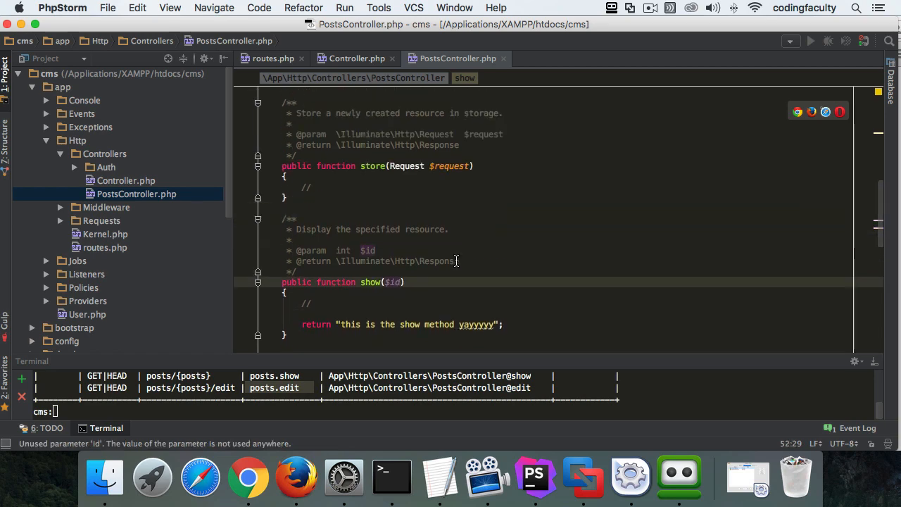
{"action": "mouse_move", "coordinate": [352, 352]}
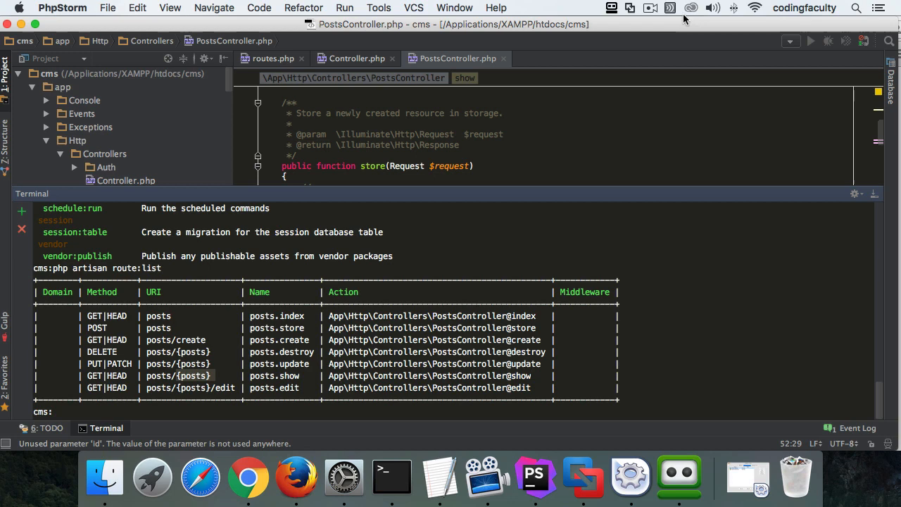
Load cms.dev/post/2 in Chrome and see the NotFoundHttpException page
{"action": "left_click", "coordinate": [247, 476]}
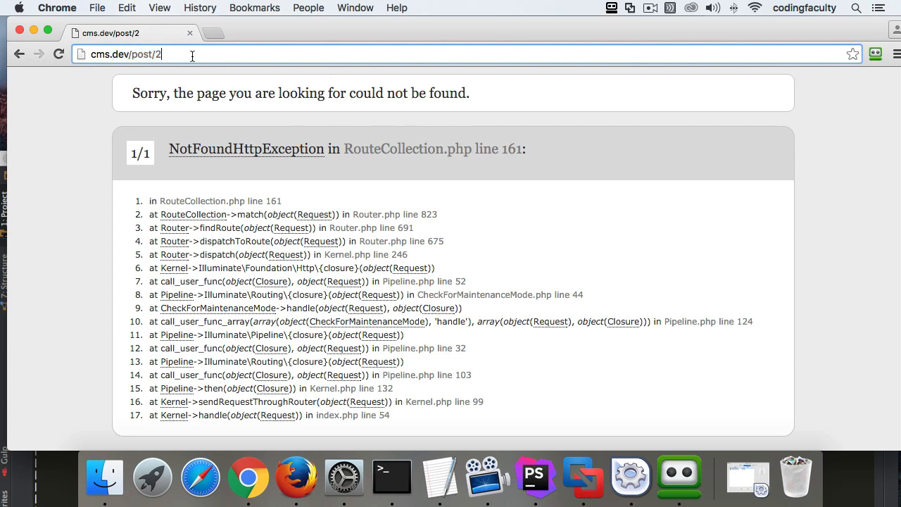
{"action": "key", "text": "Backspace"}
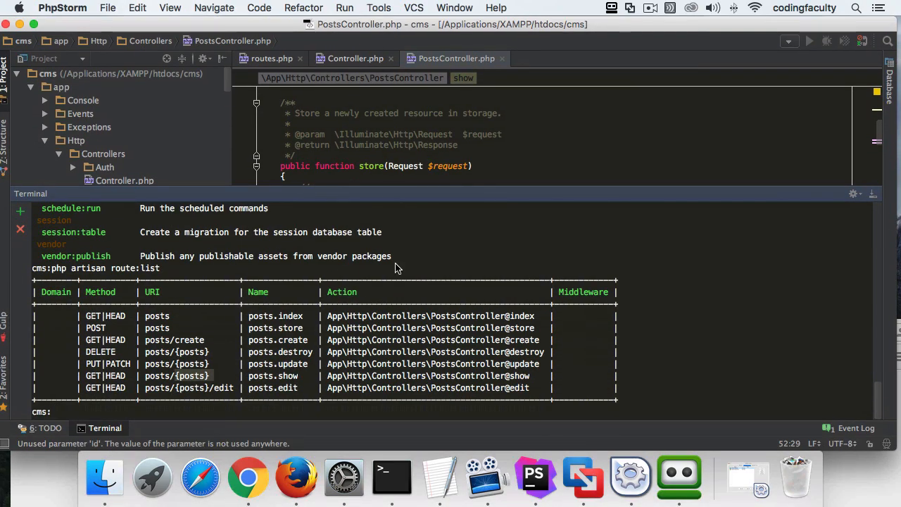
{"action": "mouse_move", "coordinate": [422, 192]}
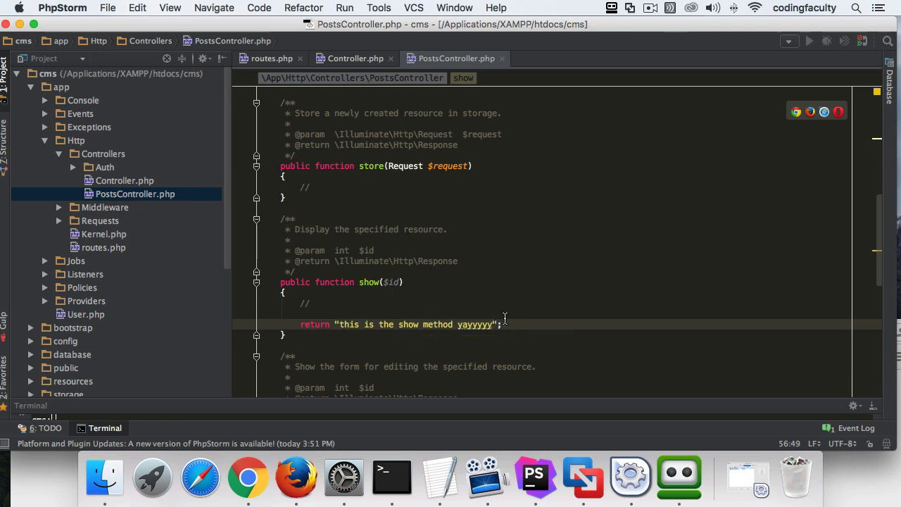
Append . $id to the show() return string and load cms.dev/posts/1 in Chrome
{"action": "type", "text": ". $id"}
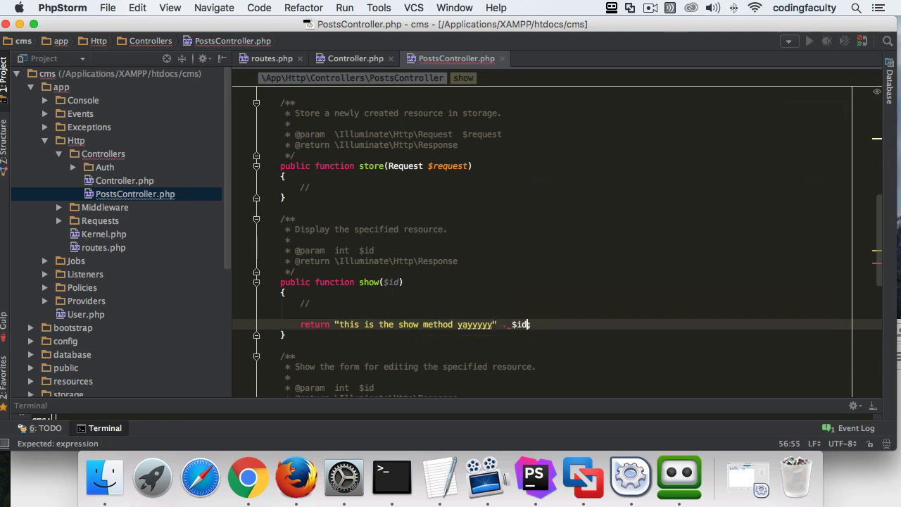
{"action": "type", "text": ";"}
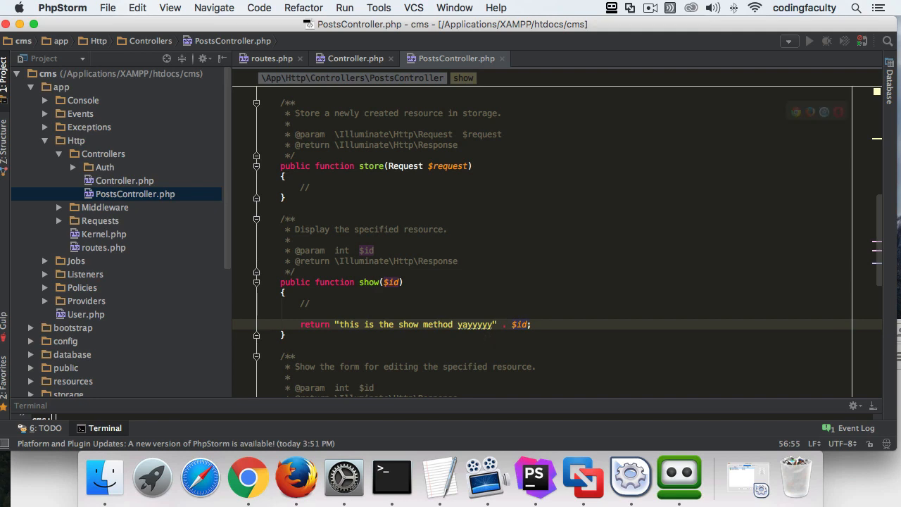
{"action": "left_click", "coordinate": [248, 478]}
{"action": "type", "text": "cms.dev/posts"}
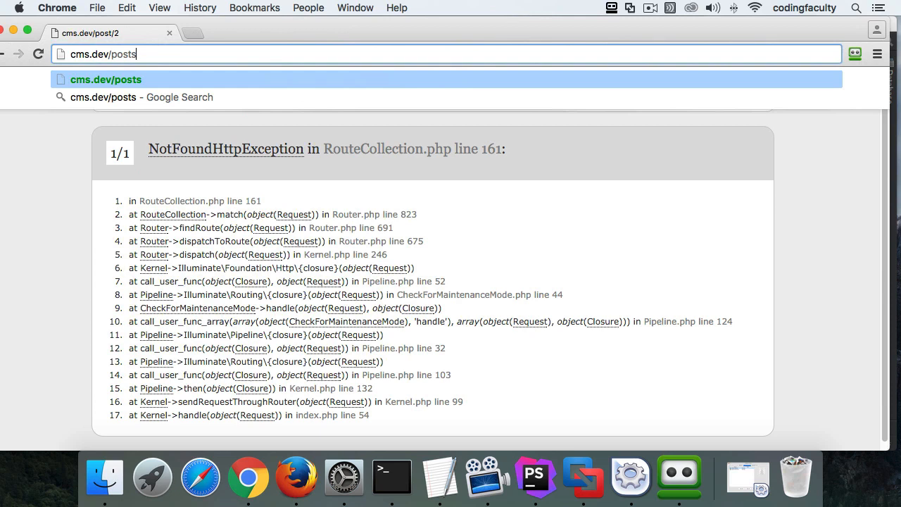
{"action": "type", "text": "/1"}
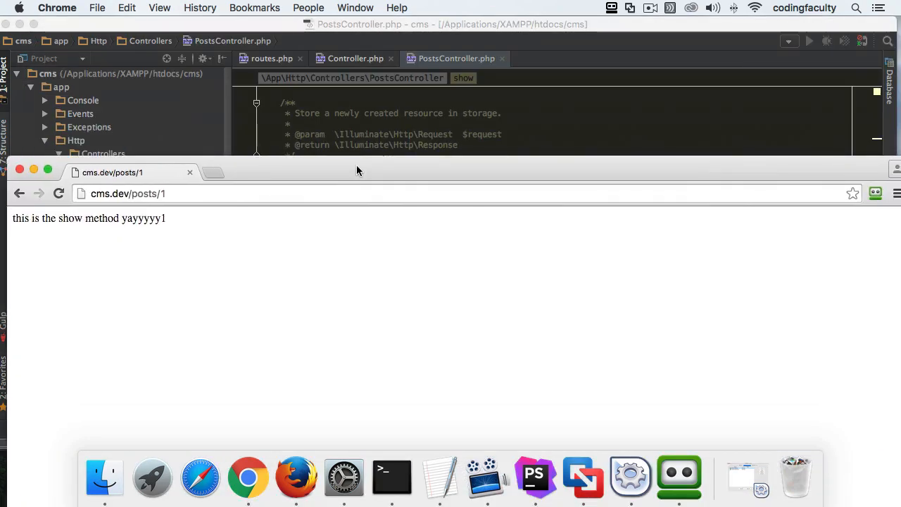
Return to PostsController.php and scroll up to the create() method
{"action": "left_click", "coordinate": [534, 477]}
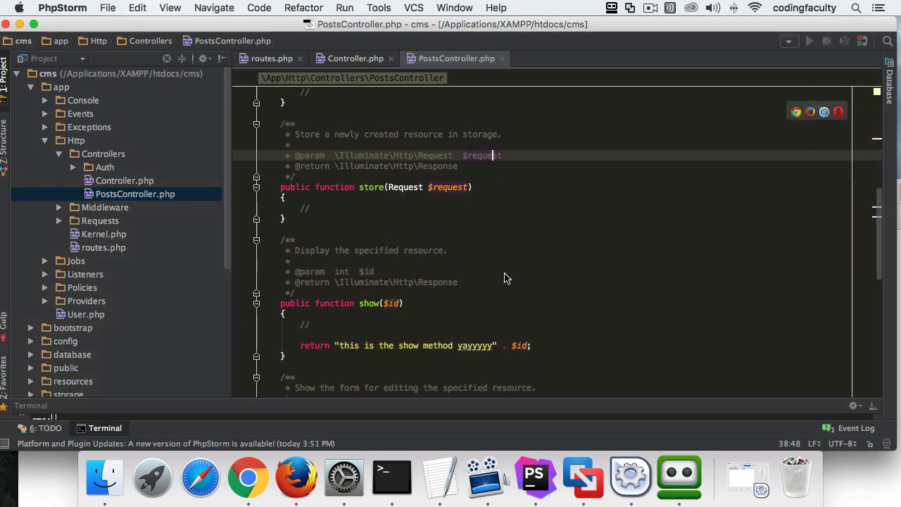
{"action": "scroll", "scroll_direction": "up", "scroll_amount": 3}
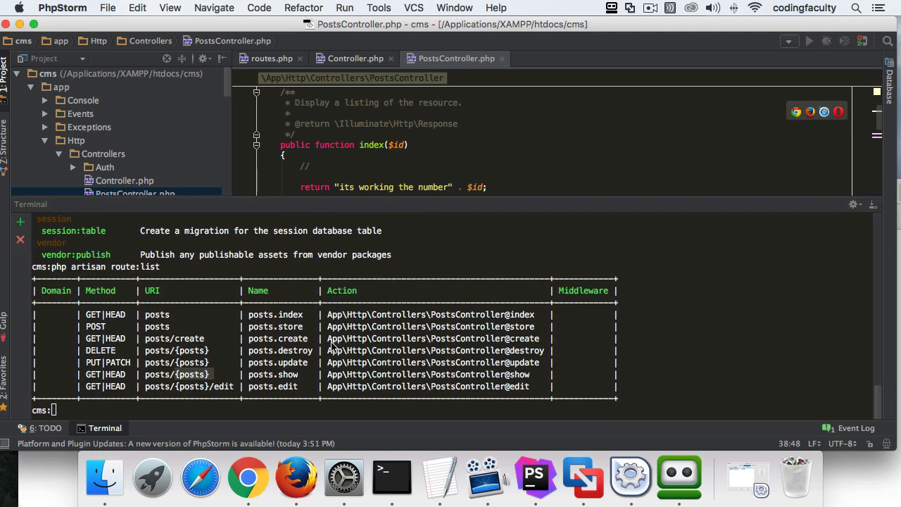
{"action": "mouse_move", "coordinate": [173, 346]}
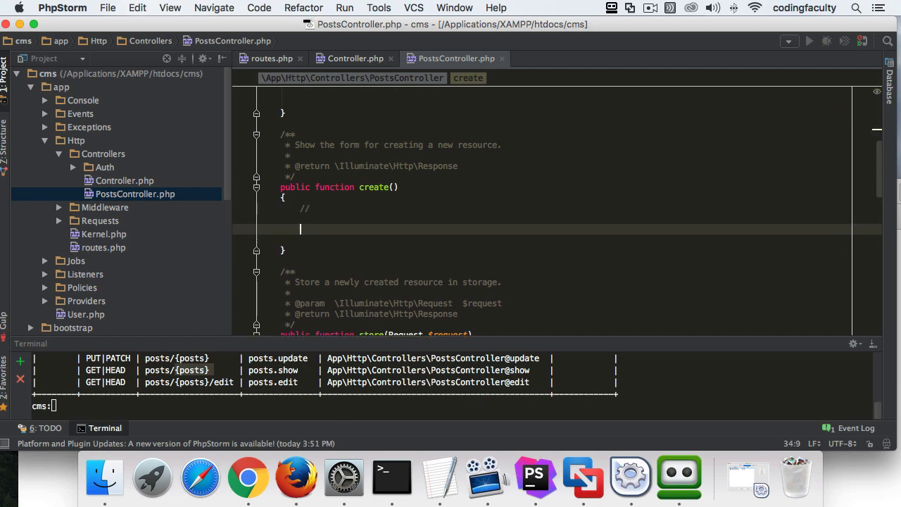
In create(), return "I am the method that creates stuff :)";
{"action": "type", "text": "return"}
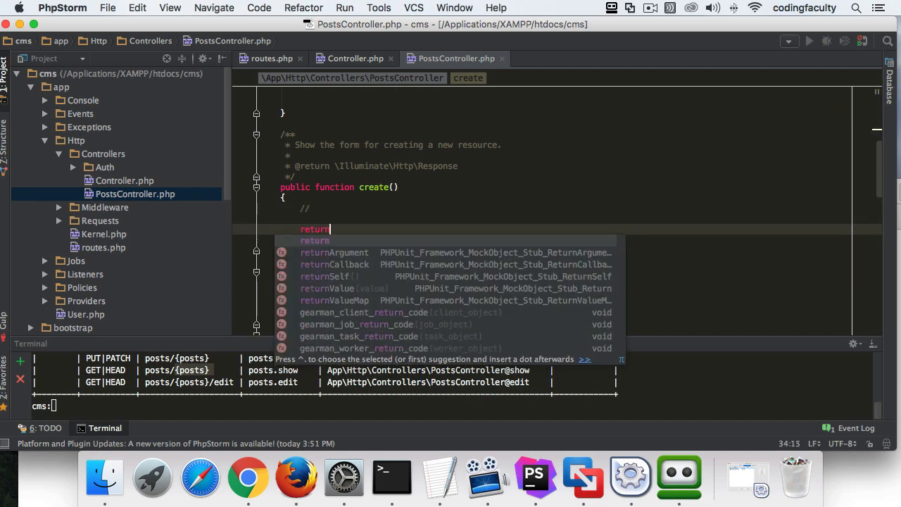
{"action": "type", "text": "\"I"}
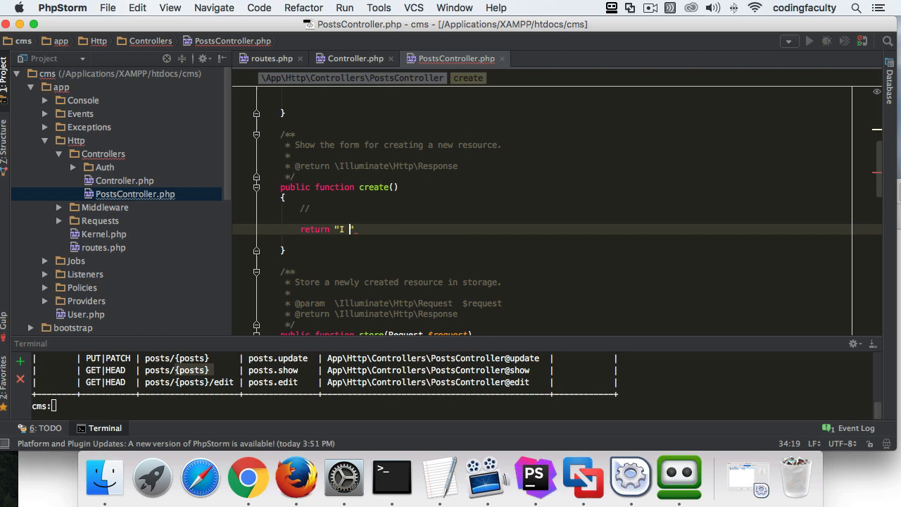
{"action": "type", "text": "am the methi"}
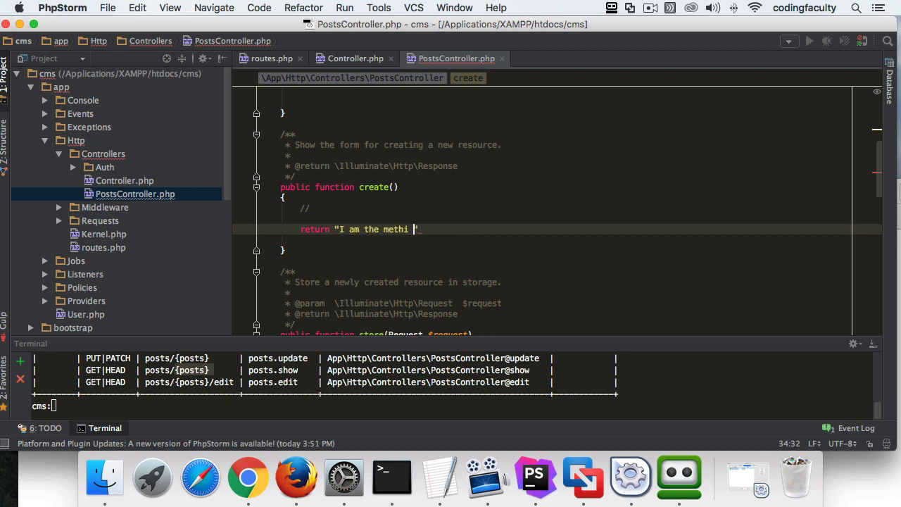
{"action": "type", "text": "od that creates stuff"}
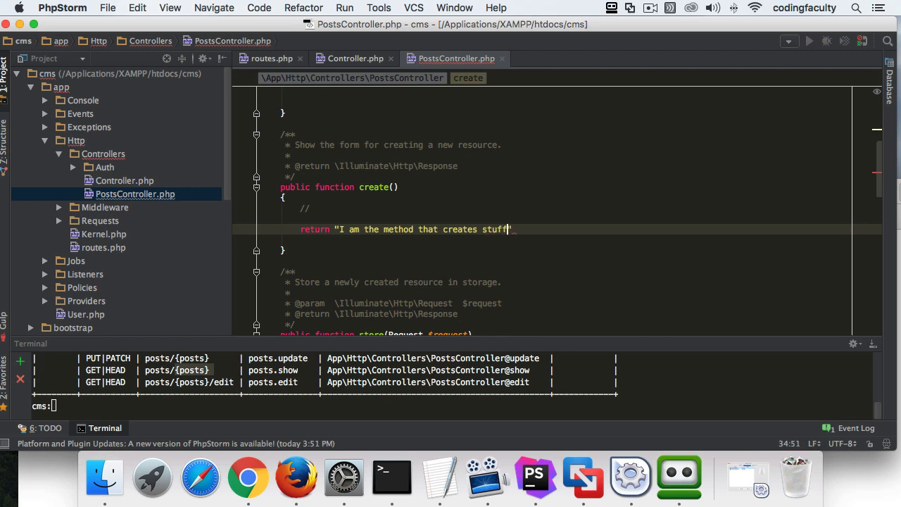
{"action": "type", "text": ":)"}
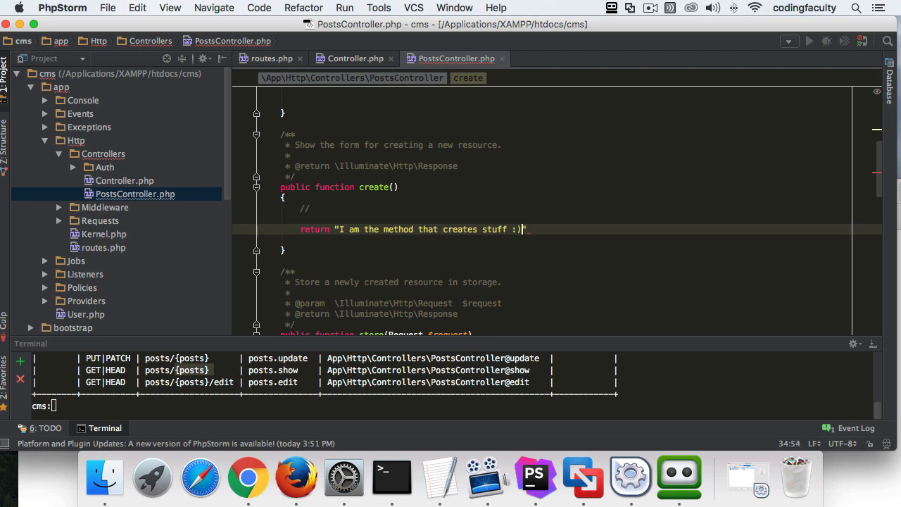
{"action": "type", "text": ";"}
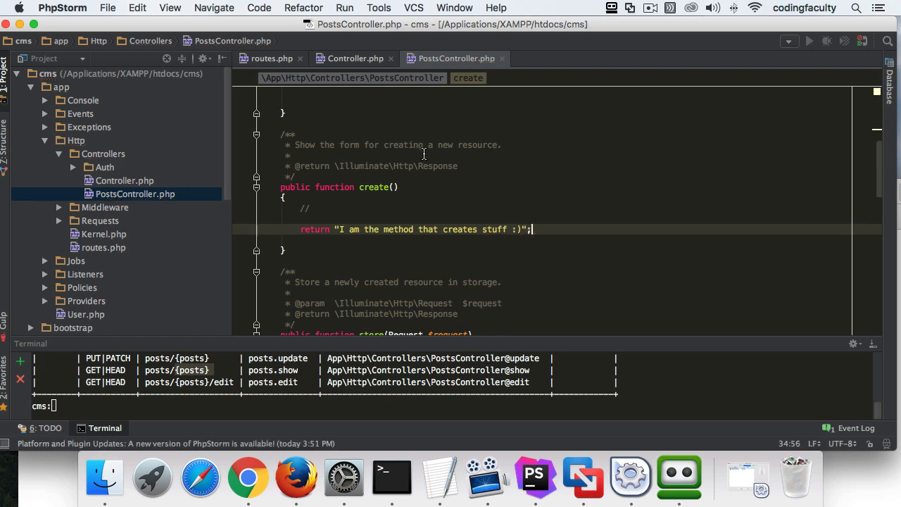
Load cms.dev/posts/create in Chrome to see the create string, then go back to PhpStorm
{"action": "left_click", "coordinate": [248, 477]}
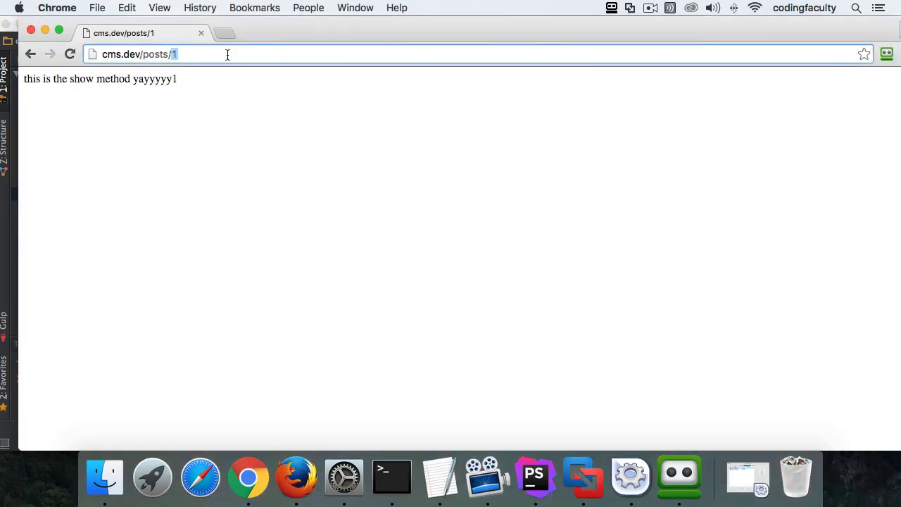
{"action": "type", "text": "create"}
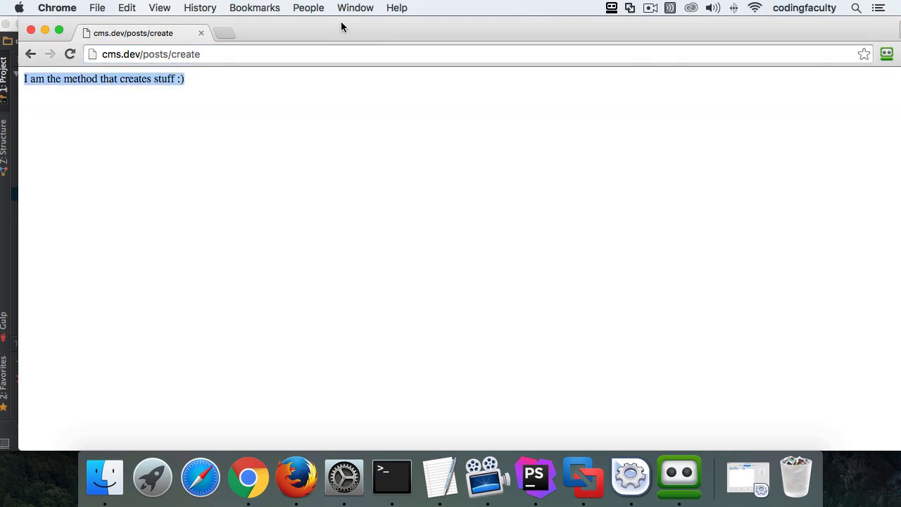
{"action": "left_click", "coordinate": [534, 478]}
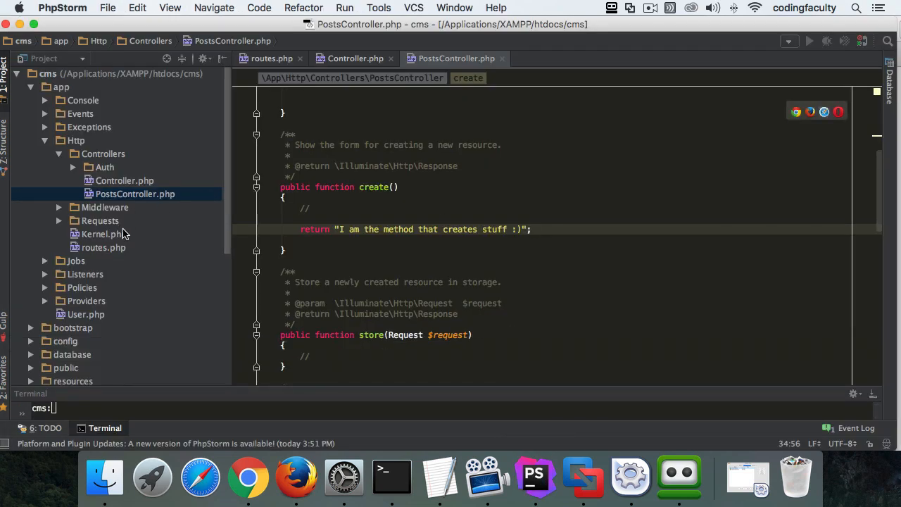
Switch back to routes.php and scroll up to review the route code
{"action": "left_click", "coordinate": [104, 247]}
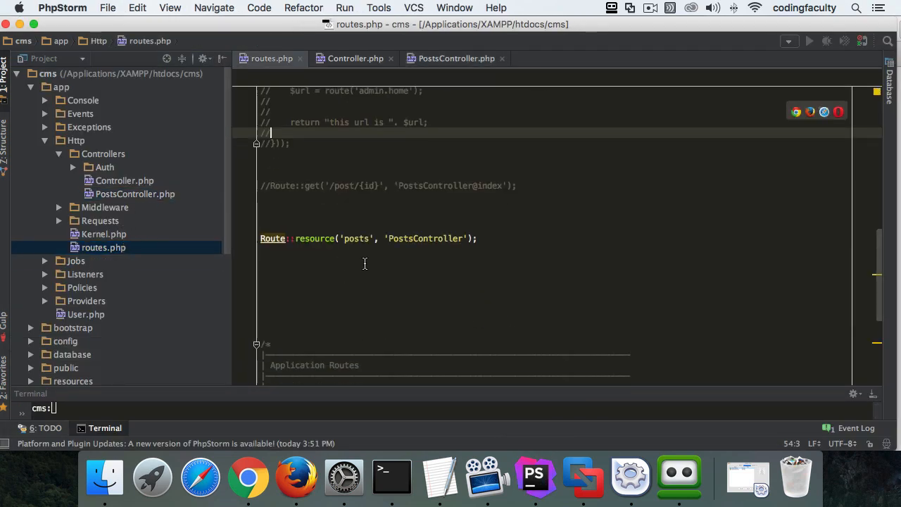
{"action": "mouse_move", "coordinate": [341, 238]}
{"action": "type", "text": "php artisan route:list"}
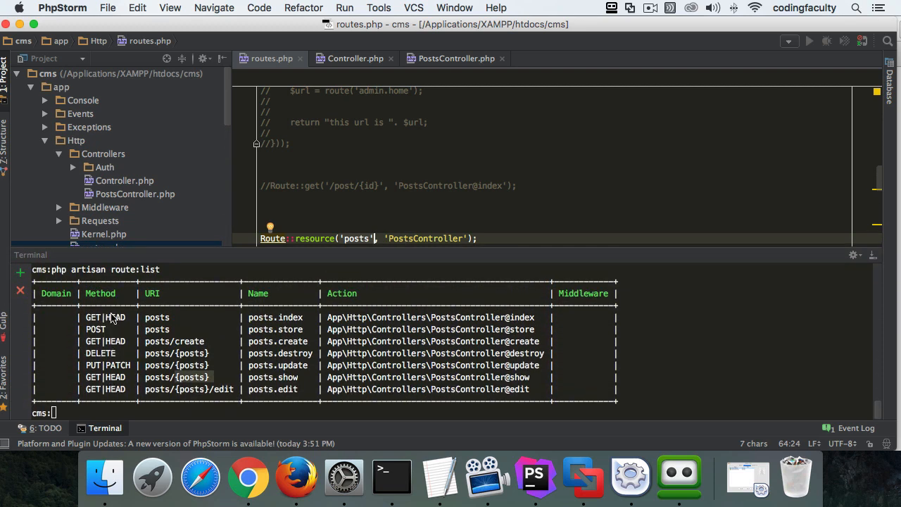
{"action": "scroll", "scroll_direction": "up", "scroll_amount": 3}
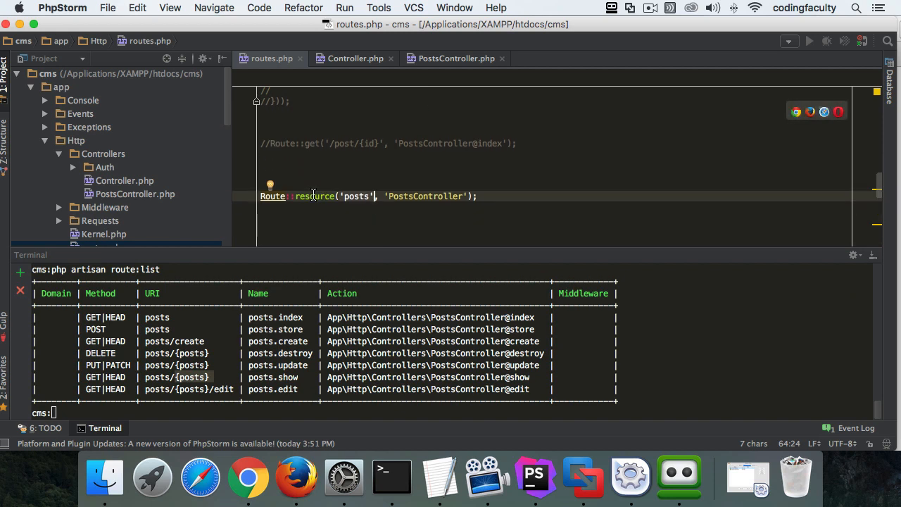
{"action": "mouse_move", "coordinate": [261, 318]}
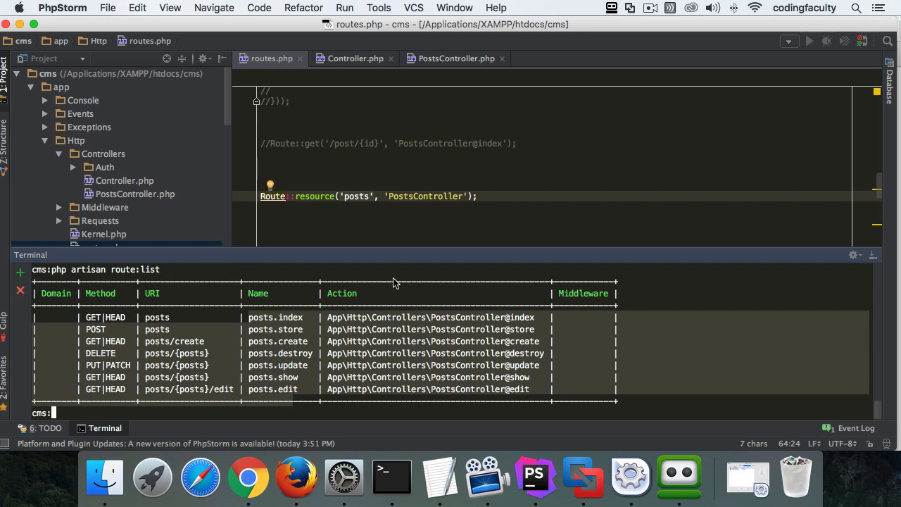
{"action": "mouse_move", "coordinate": [242, 365]}
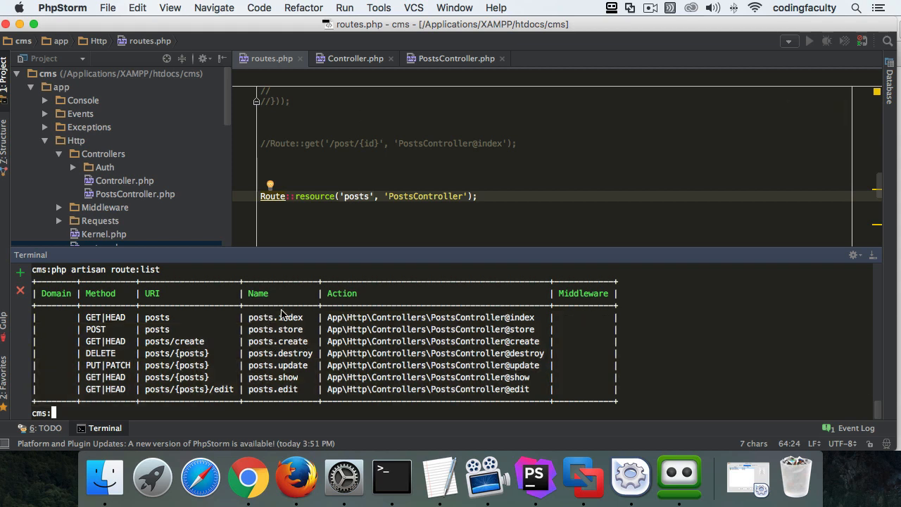
{"action": "mouse_move", "coordinate": [252, 321]}
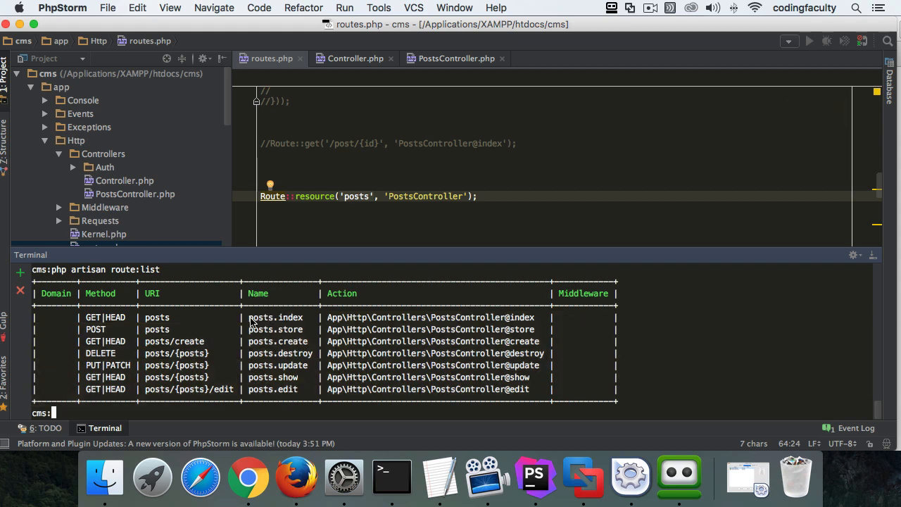
{"action": "mouse_move", "coordinate": [302, 325]}
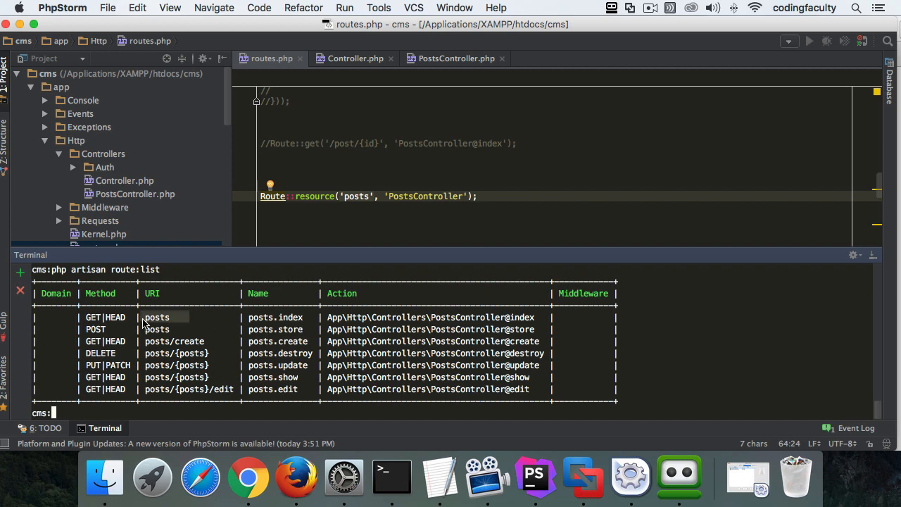
{"action": "mouse_move", "coordinate": [255, 356]}
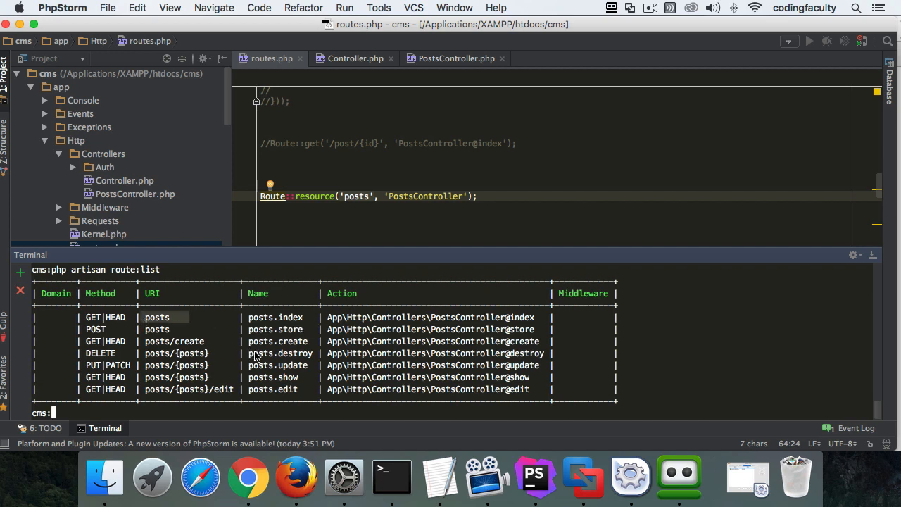
{"action": "mouse_move", "coordinate": [243, 345]}
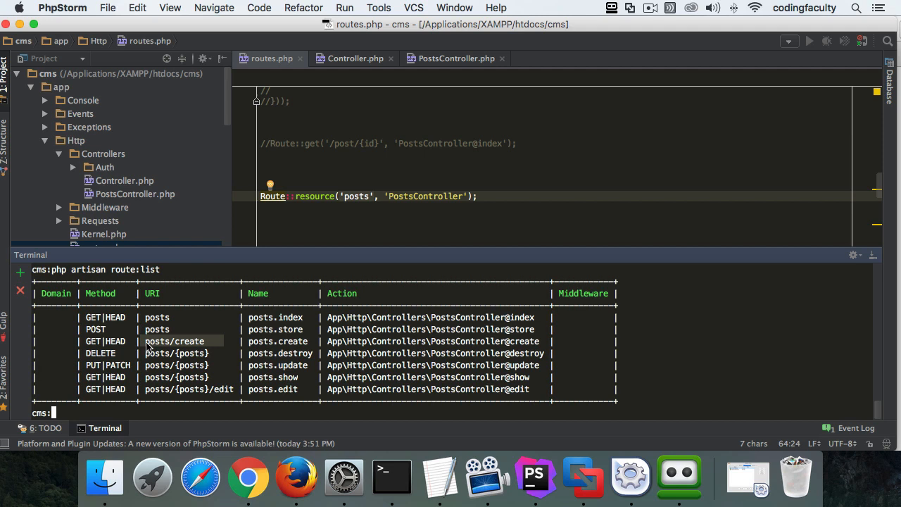
{"action": "mouse_move", "coordinate": [196, 350]}
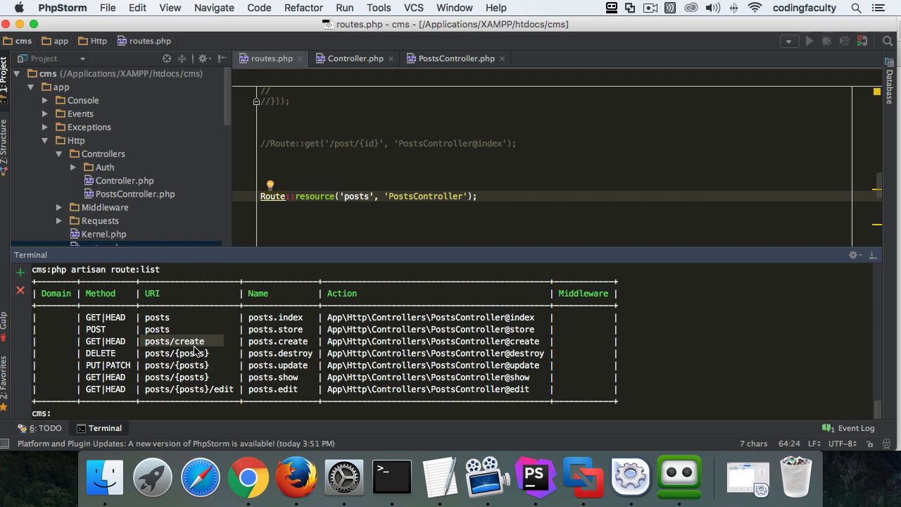
{"action": "mouse_move", "coordinate": [149, 351]}
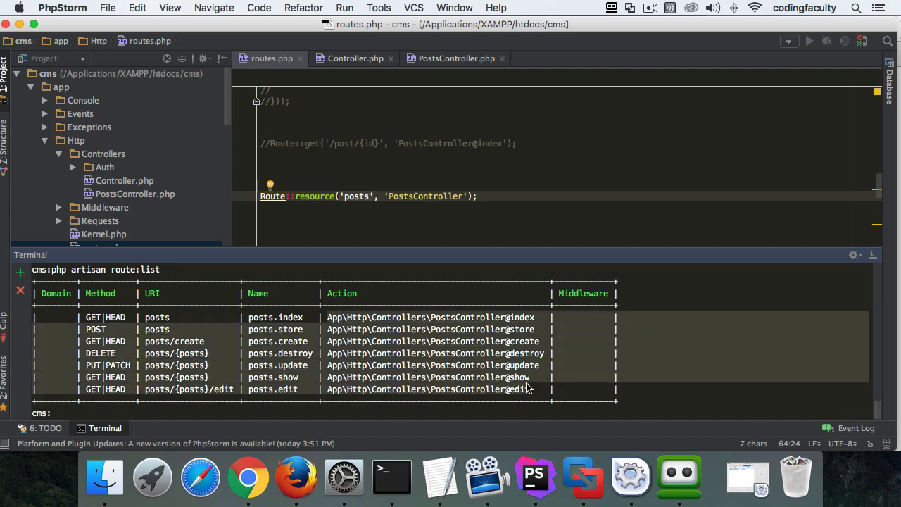
{"action": "mouse_move", "coordinate": [214, 323]}
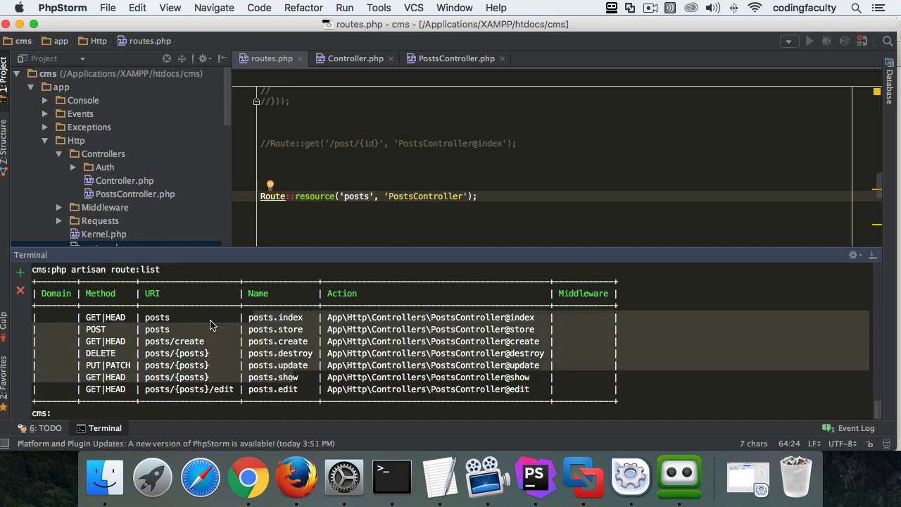
{"action": "mouse_move", "coordinate": [217, 369]}
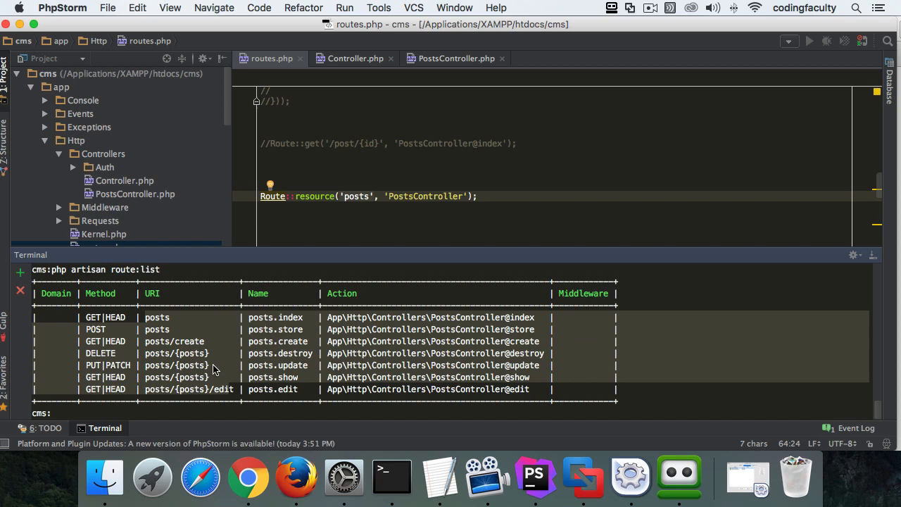
{"action": "mouse_move", "coordinate": [127, 392]}
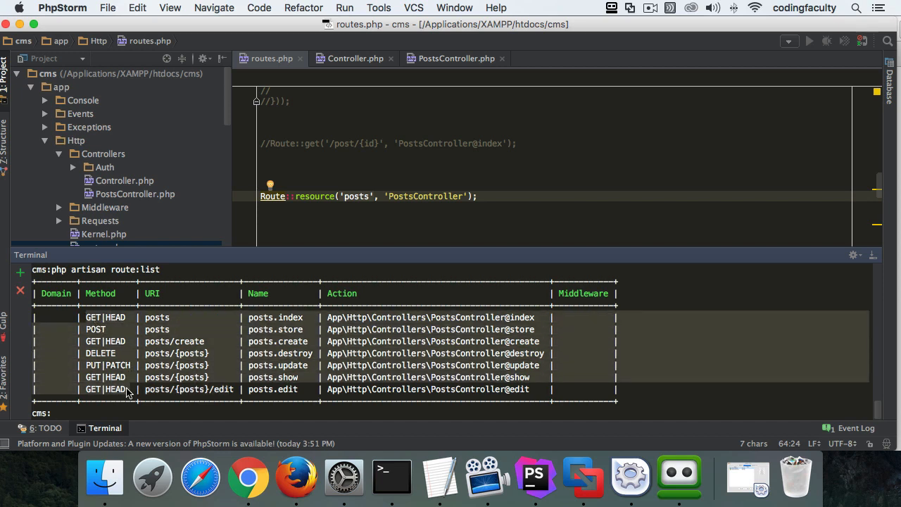
{"action": "mouse_move", "coordinate": [95, 340]}
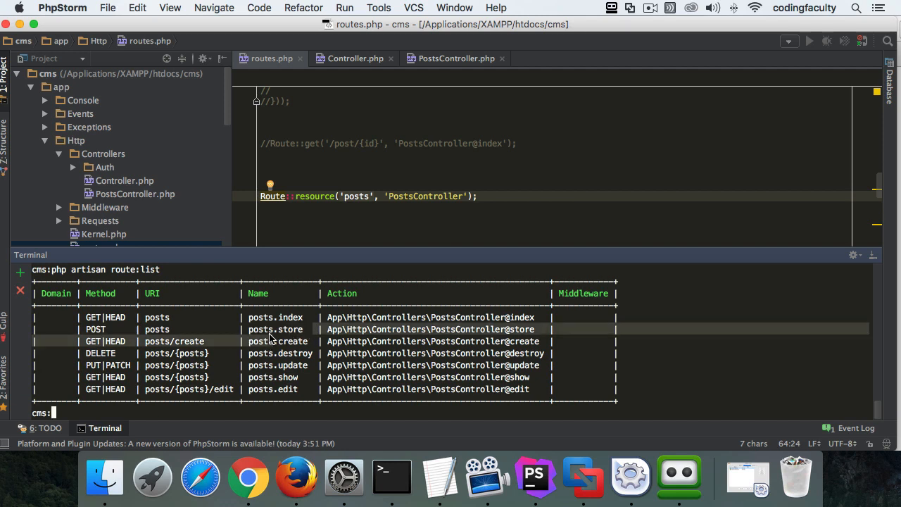
{"action": "mouse_move", "coordinate": [250, 329]}
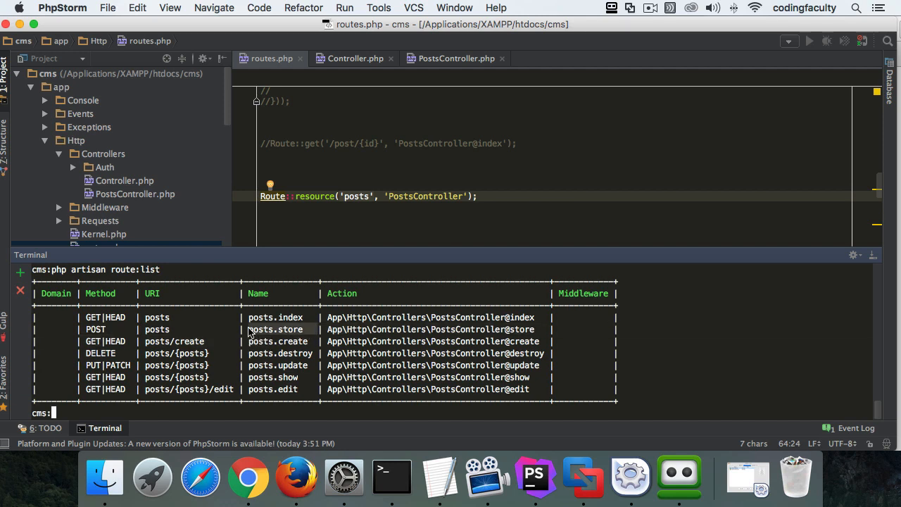
{"action": "mouse_move", "coordinate": [167, 339]}
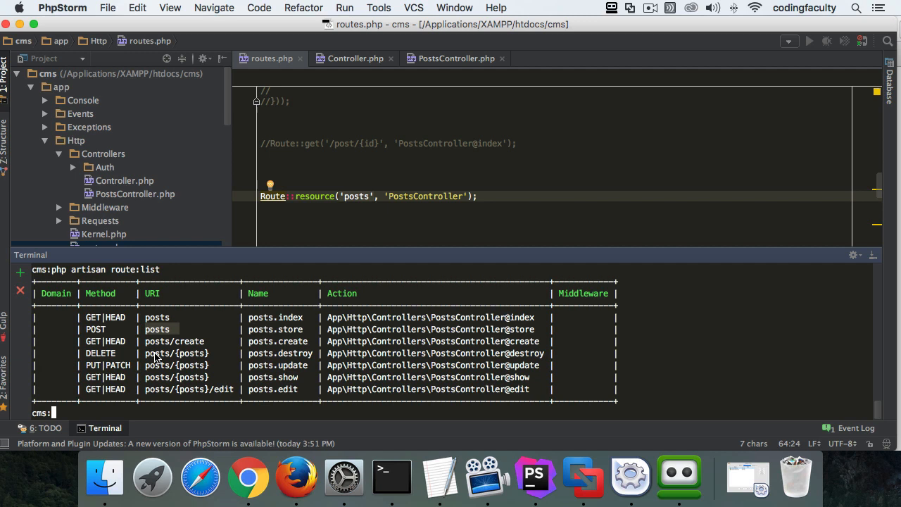
{"action": "mouse_move", "coordinate": [214, 341]}
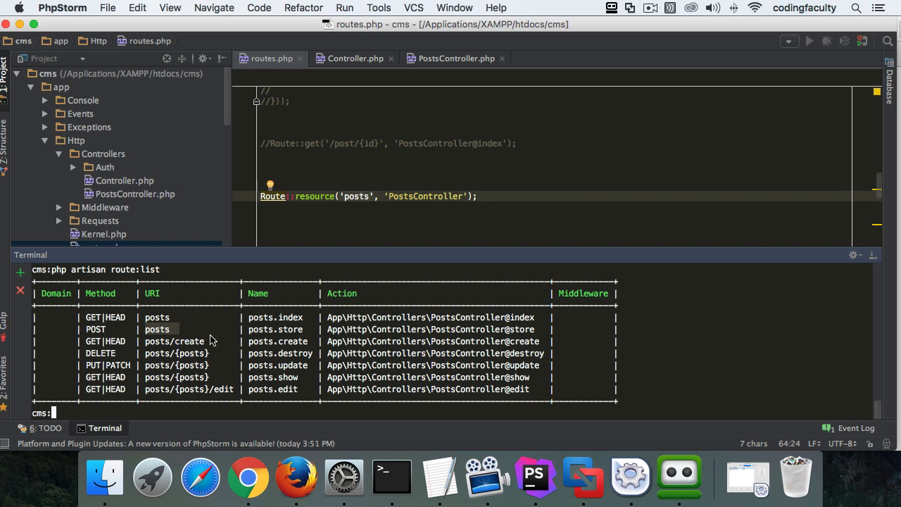
{"action": "mouse_move", "coordinate": [124, 332]}
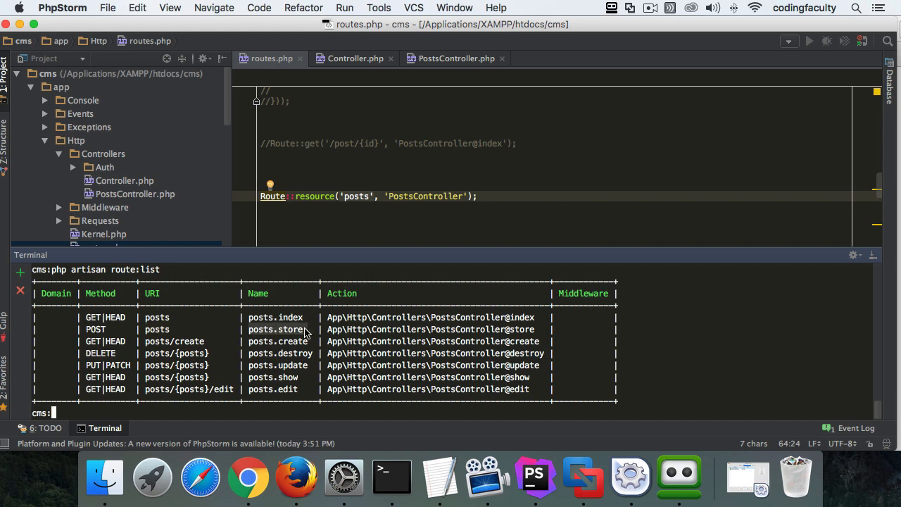
{"action": "mouse_move", "coordinate": [303, 343]}
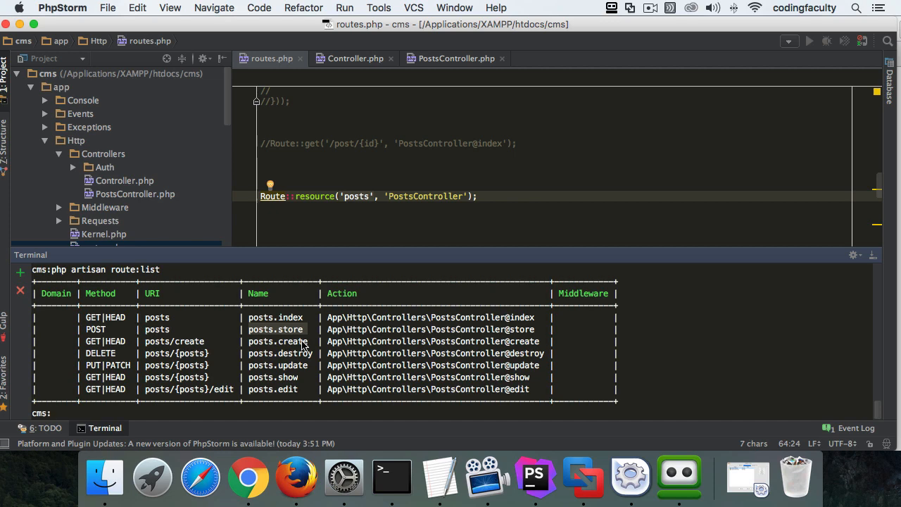
{"action": "mouse_move", "coordinate": [282, 361]}
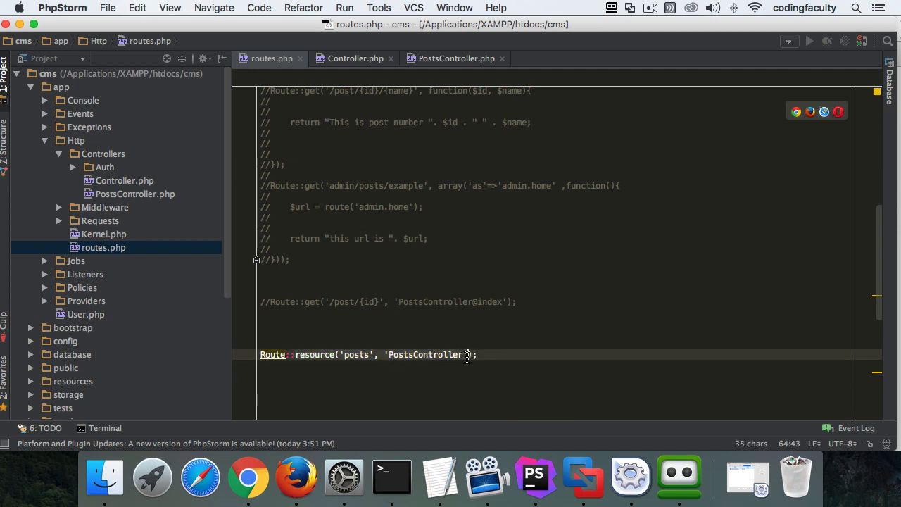
Review PostsController's index, create, store and show methods and place the caret inside edit($id)
{"action": "left_click", "coordinate": [456, 59]}
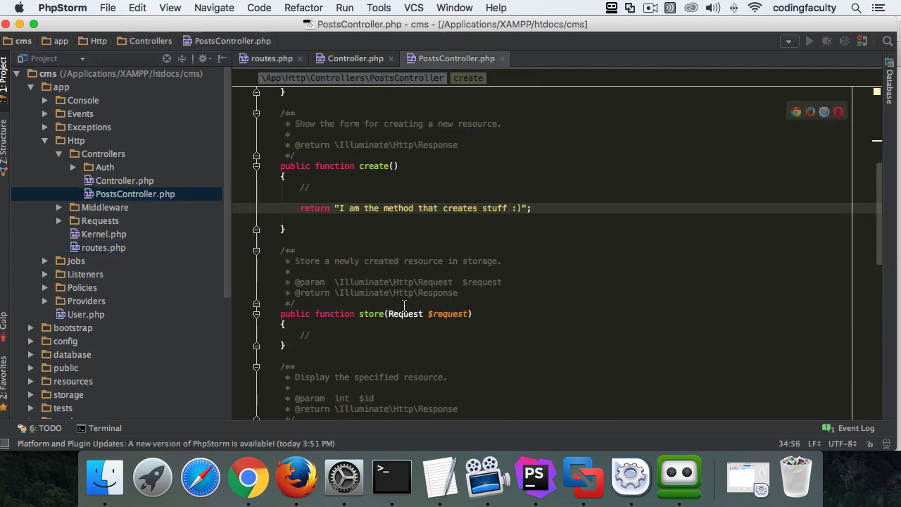
{"action": "scroll", "scroll_direction": "up", "scroll_amount": 3}
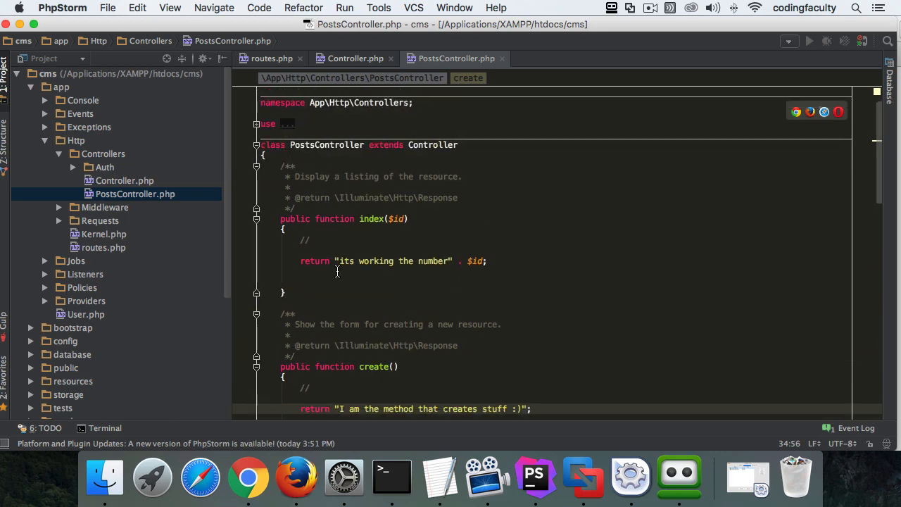
{"action": "scroll", "scroll_direction": "down", "scroll_amount": 3}
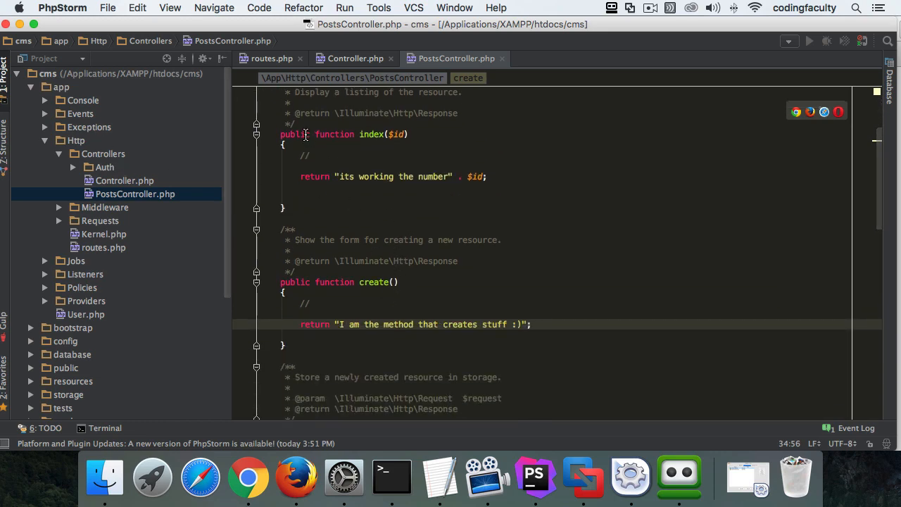
{"action": "scroll", "scroll_direction": "down", "scroll_amount": 3}
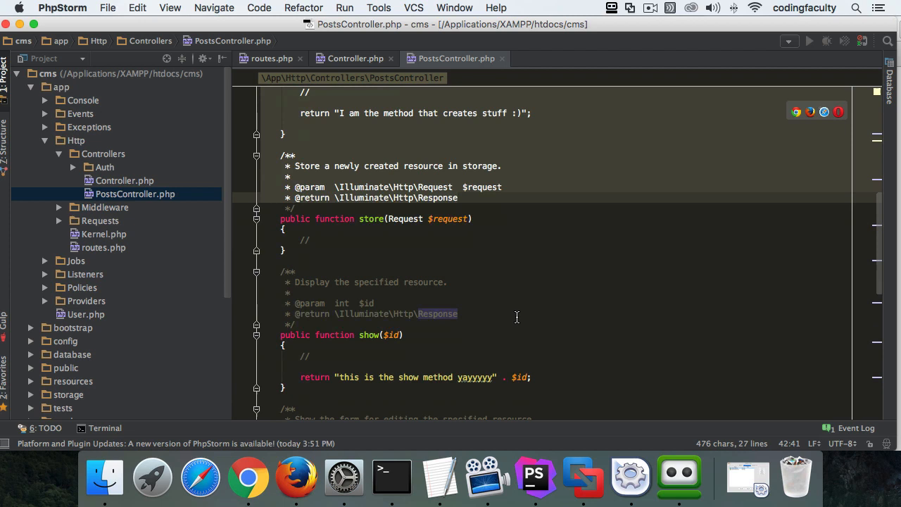
{"action": "scroll", "scroll_direction": "down", "scroll_amount": 3}
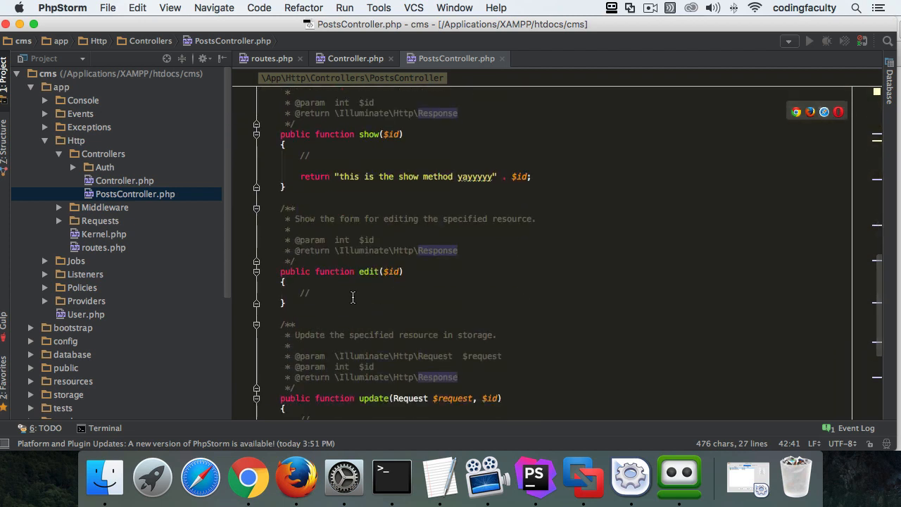
{"action": "left_click", "coordinate": [309, 293]}
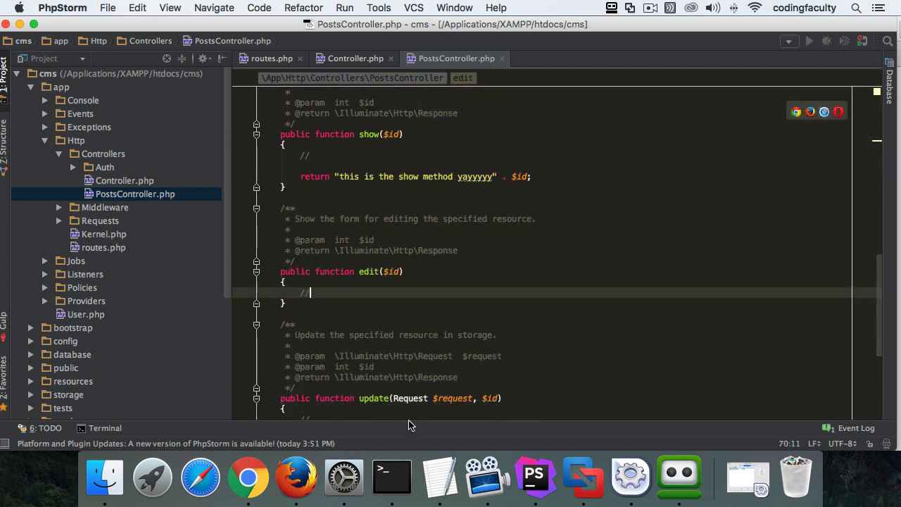
{"action": "mouse_move", "coordinate": [130, 425]}
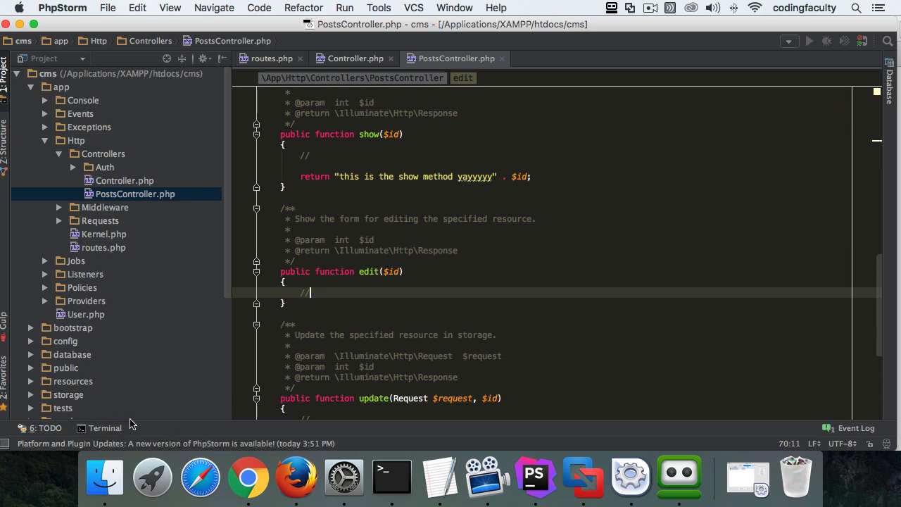
{"action": "mouse_move", "coordinate": [255, 425]}
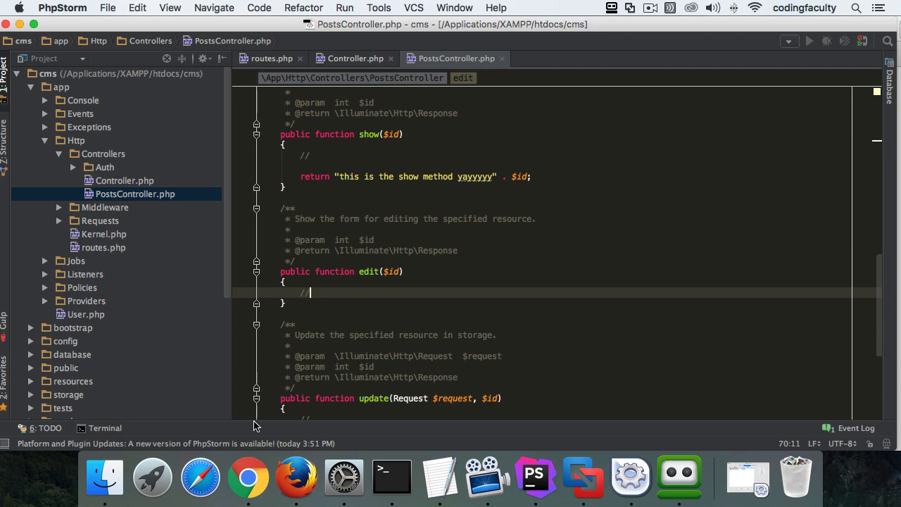
Reopen the Terminal showing route:list with posts.edit mapped to PostsController@edit
{"action": "left_click", "coordinate": [104, 428]}
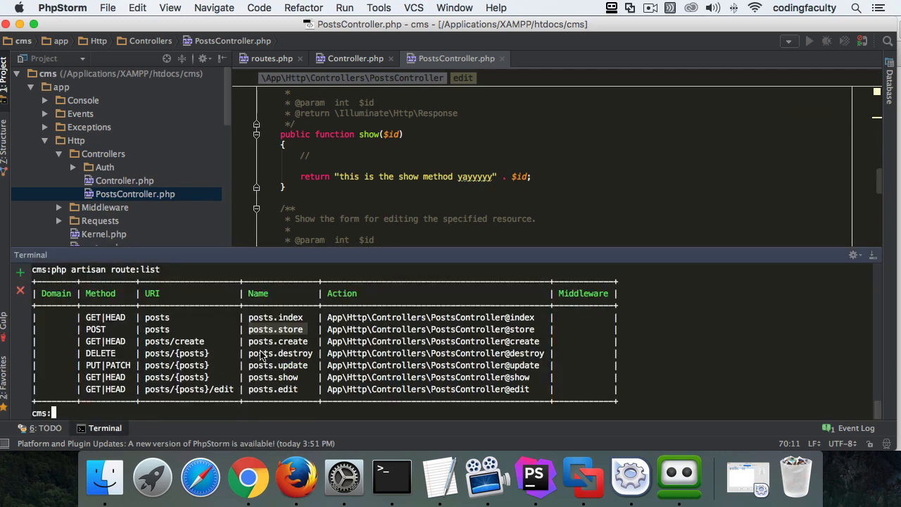
{"action": "mouse_move", "coordinate": [148, 319]}
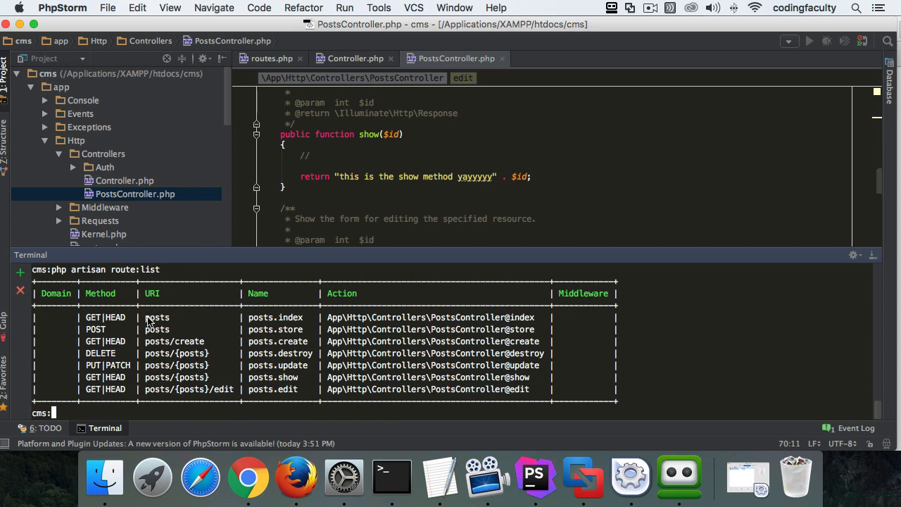
{"action": "mouse_move", "coordinate": [185, 359]}
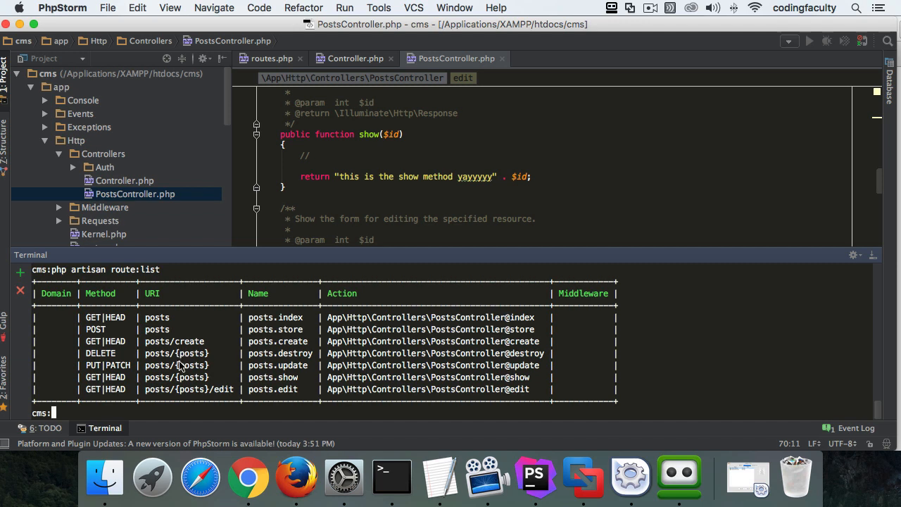
{"action": "mouse_move", "coordinate": [177, 391]}
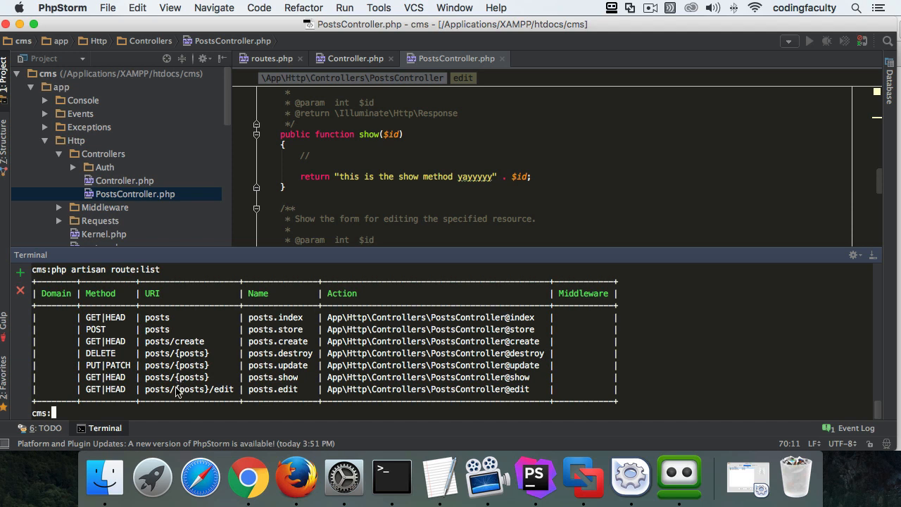
{"action": "mouse_move", "coordinate": [194, 405]}
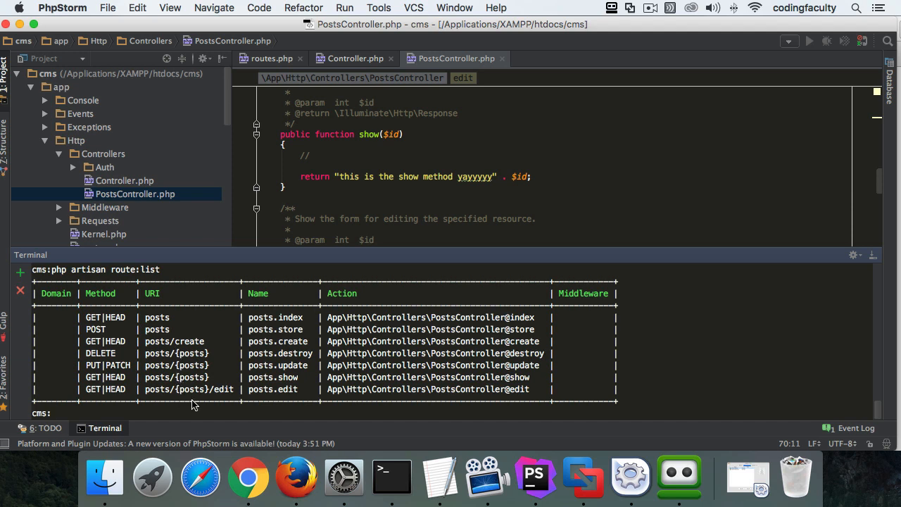